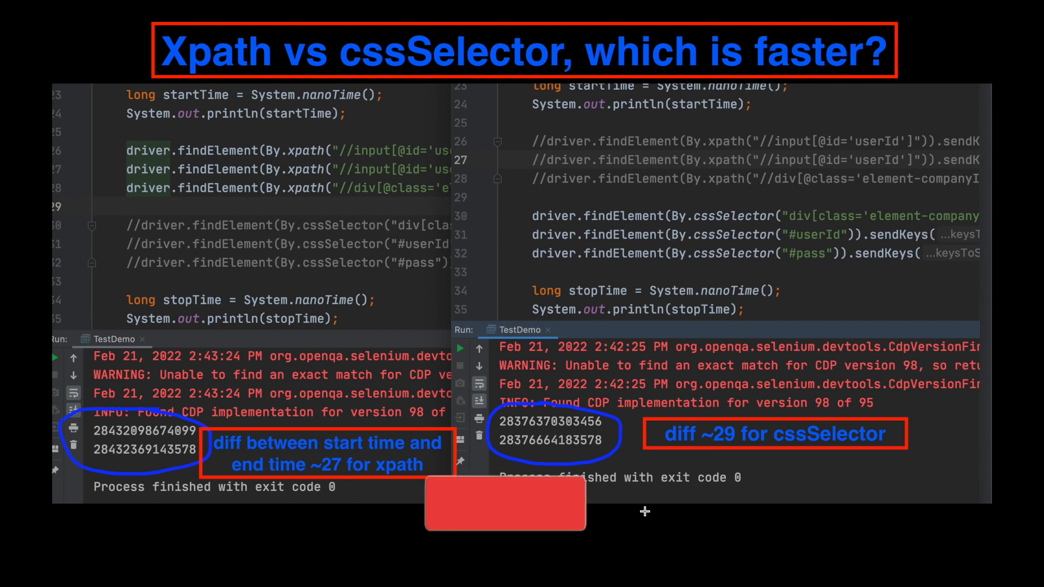
- Open the SelectorsHub Practice Page, scroll to the login form, and launch DevTools
left_click(504, 504)
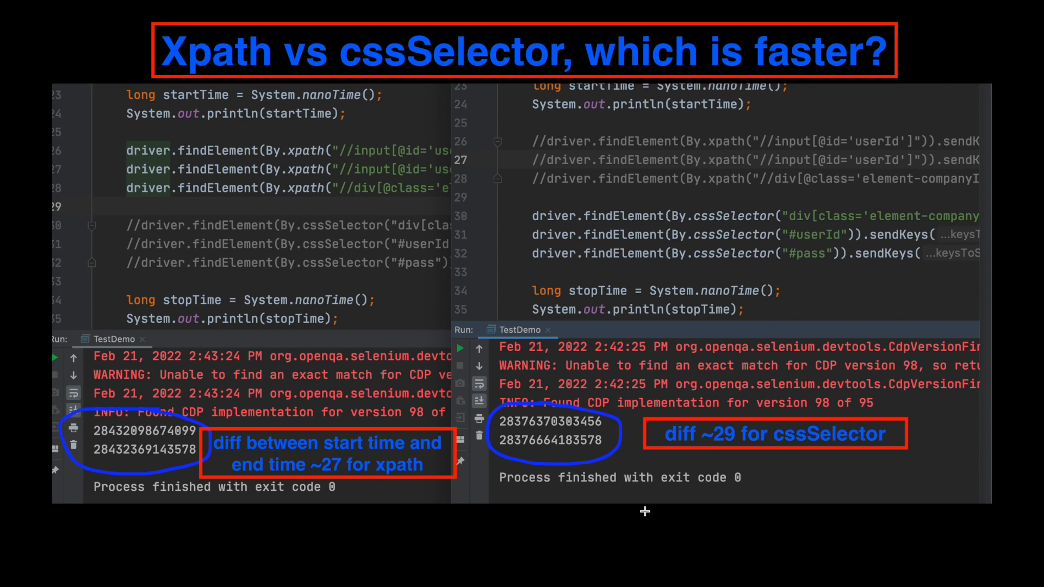
mouse_move(613, 447)
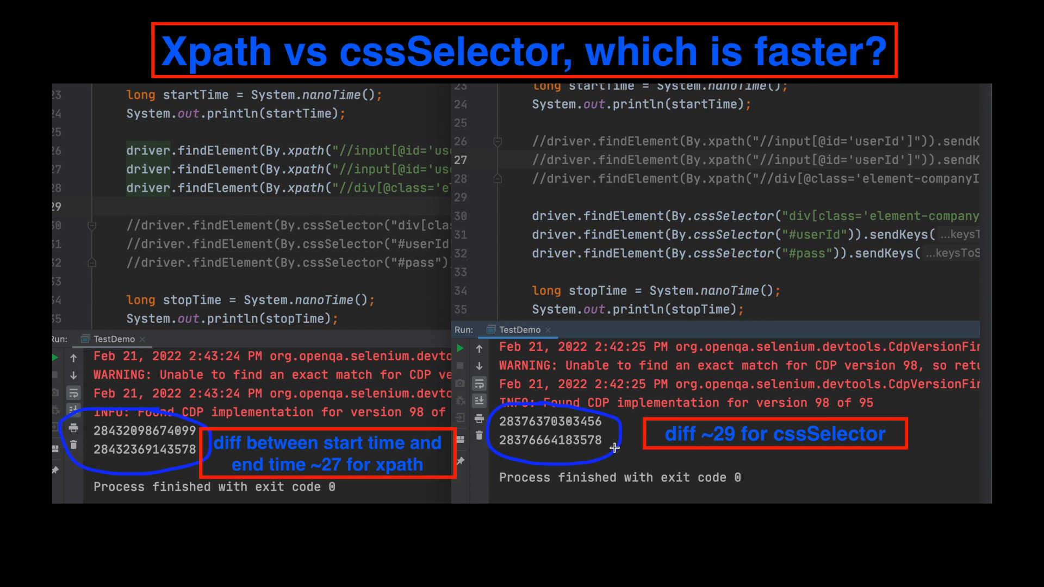
mouse_move(610, 440)
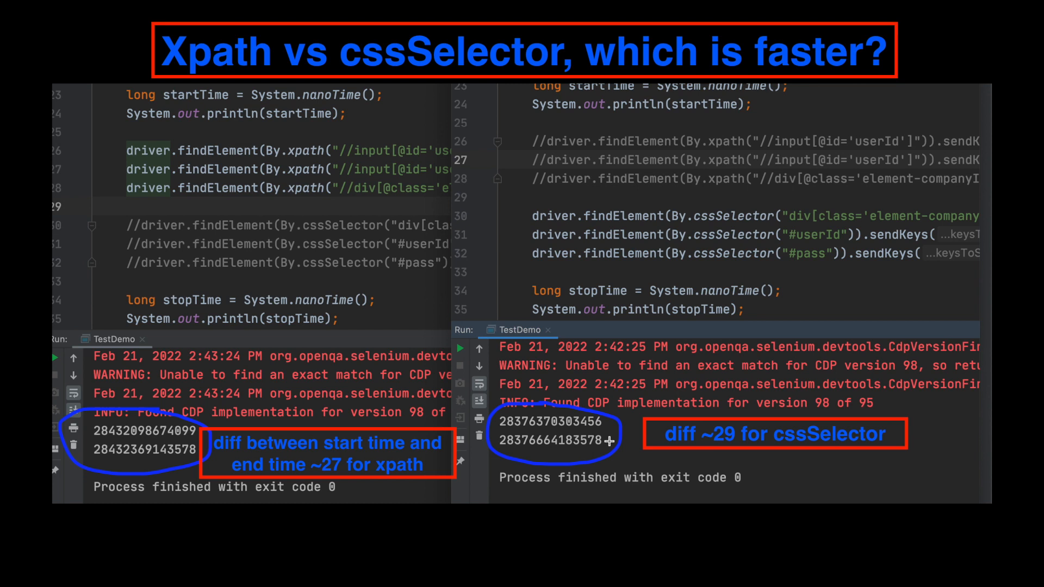
mouse_move(546, 283)
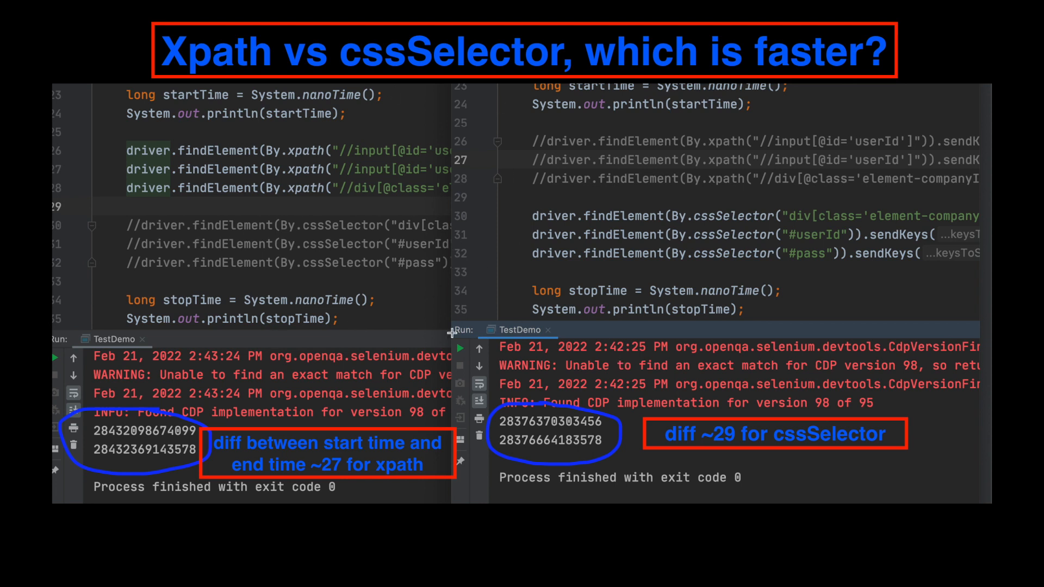
mouse_move(219, 338)
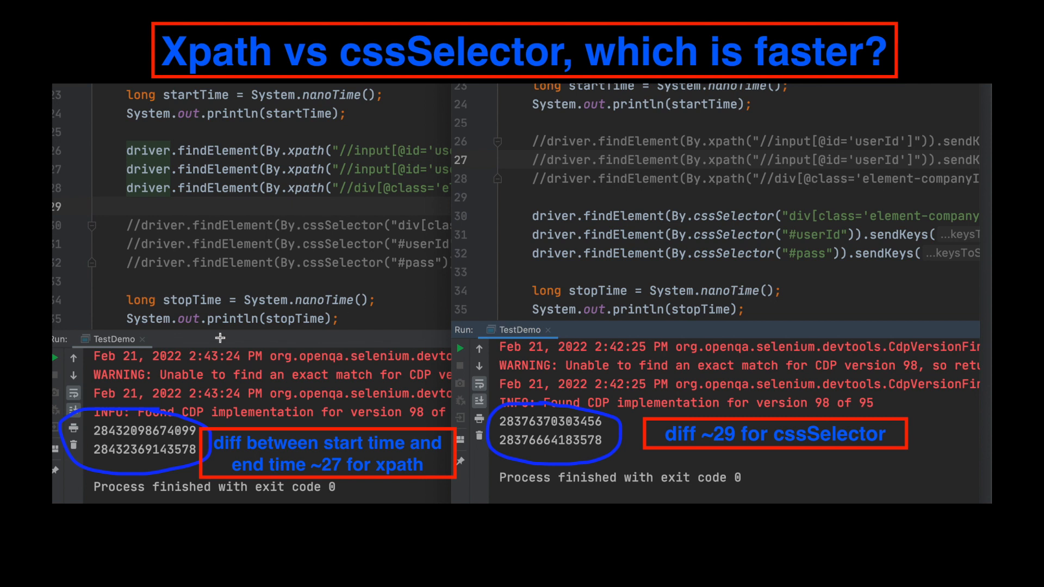
mouse_move(302, 156)
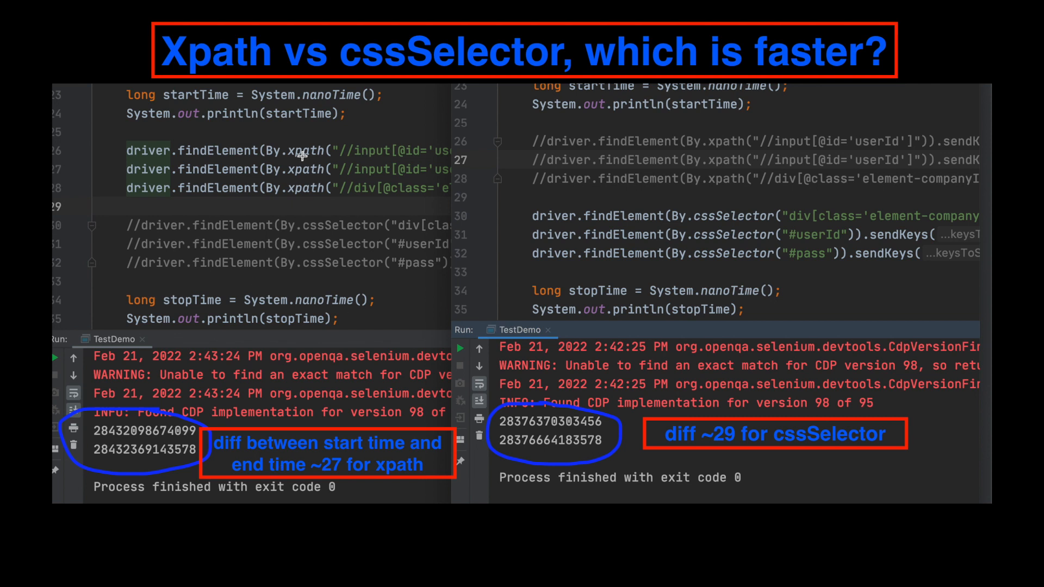
mouse_move(341, 269)
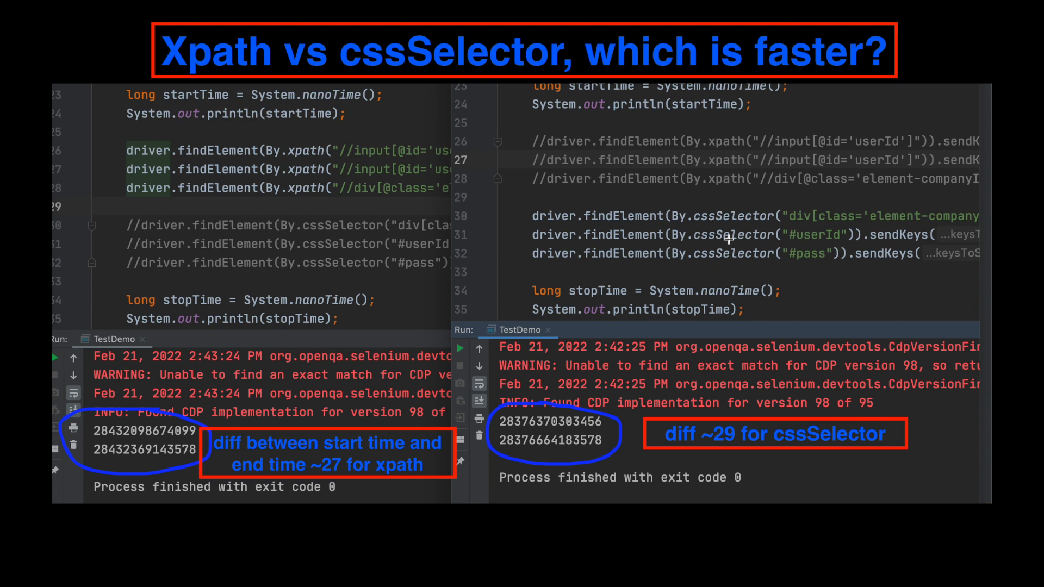
mouse_move(316, 287)
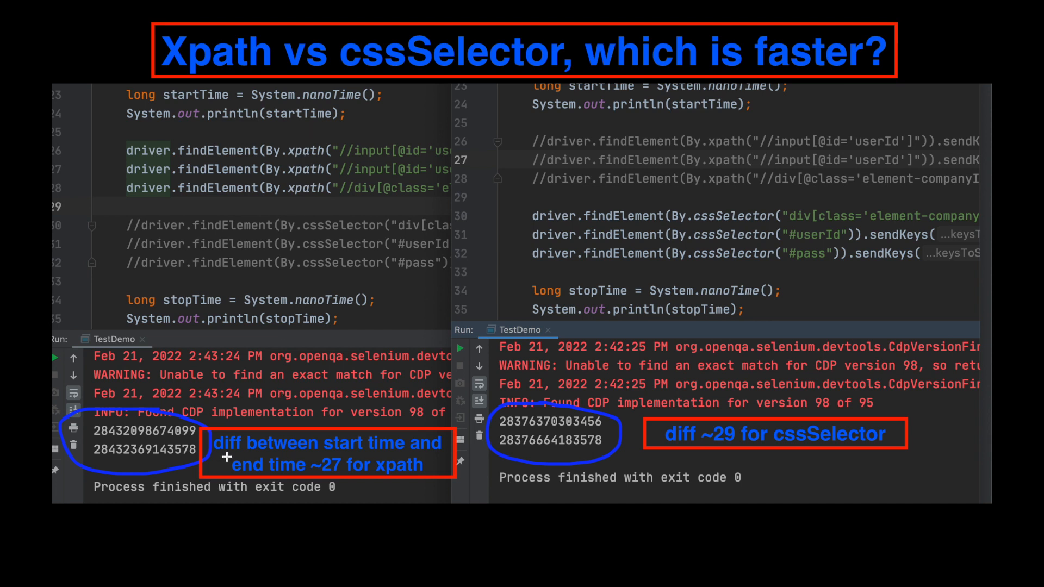
mouse_move(351, 476)
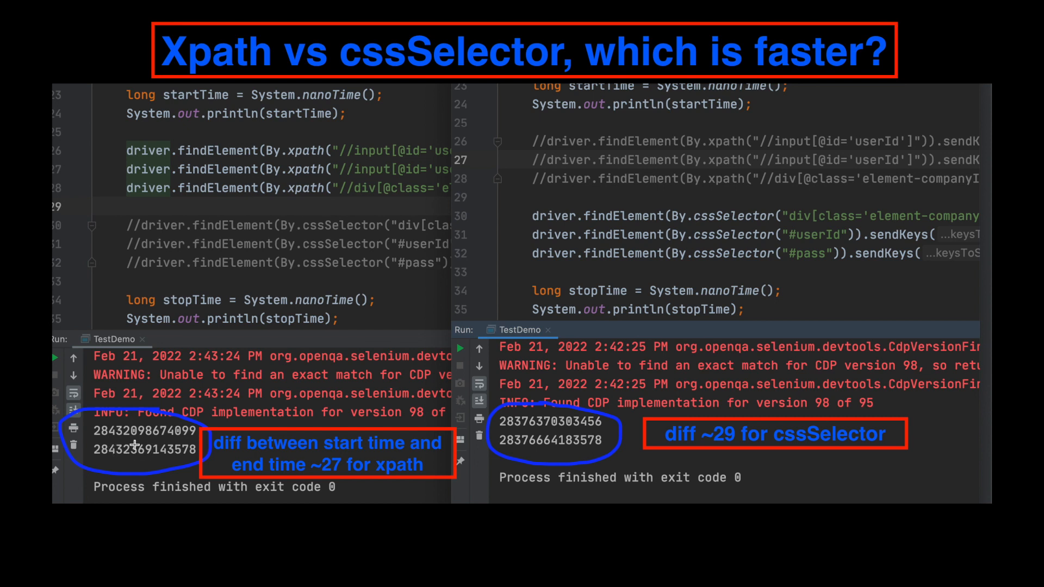
mouse_move(137, 449)
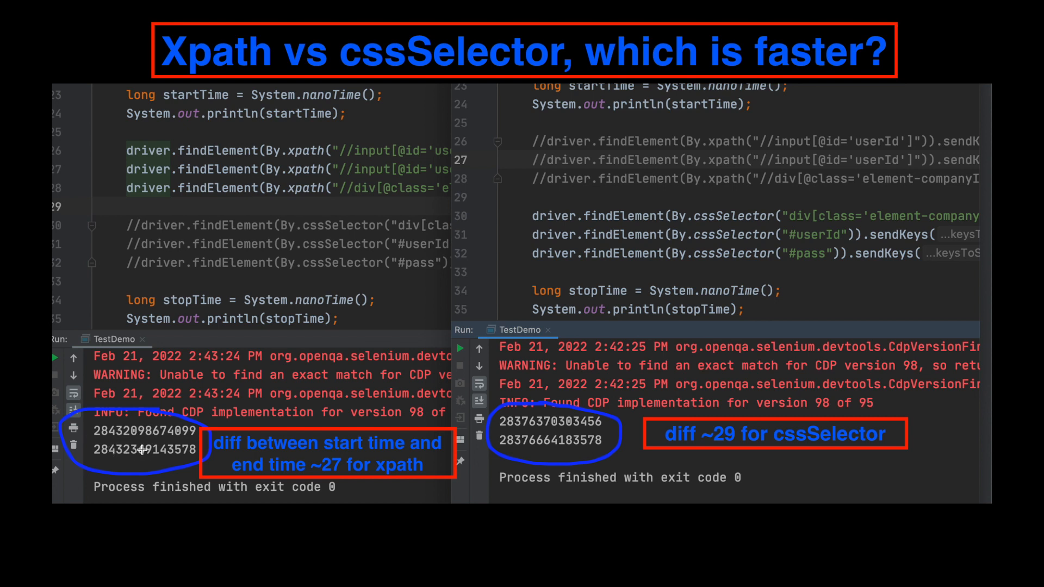
mouse_move(332, 472)
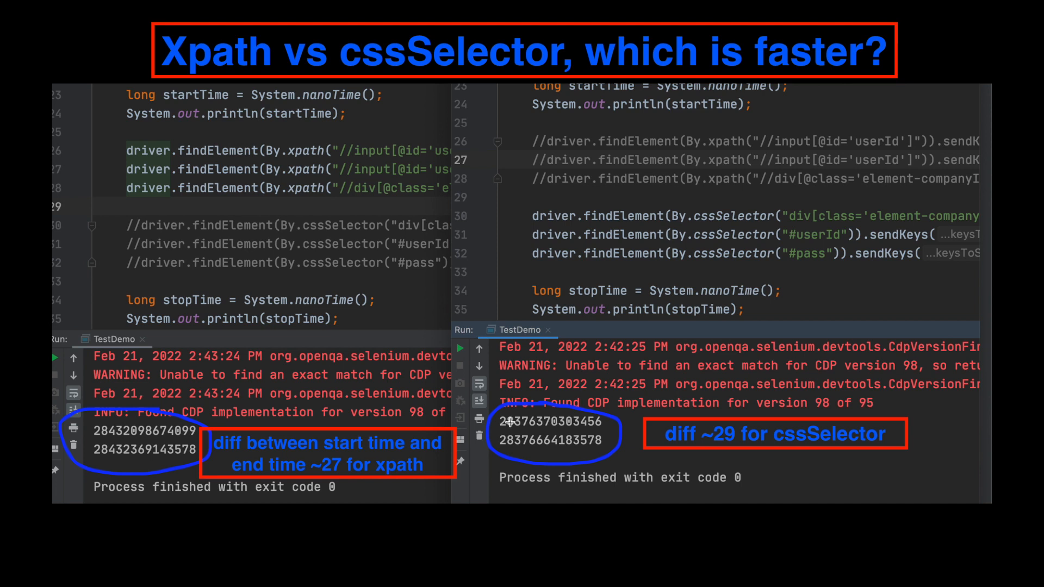
mouse_move(535, 424)
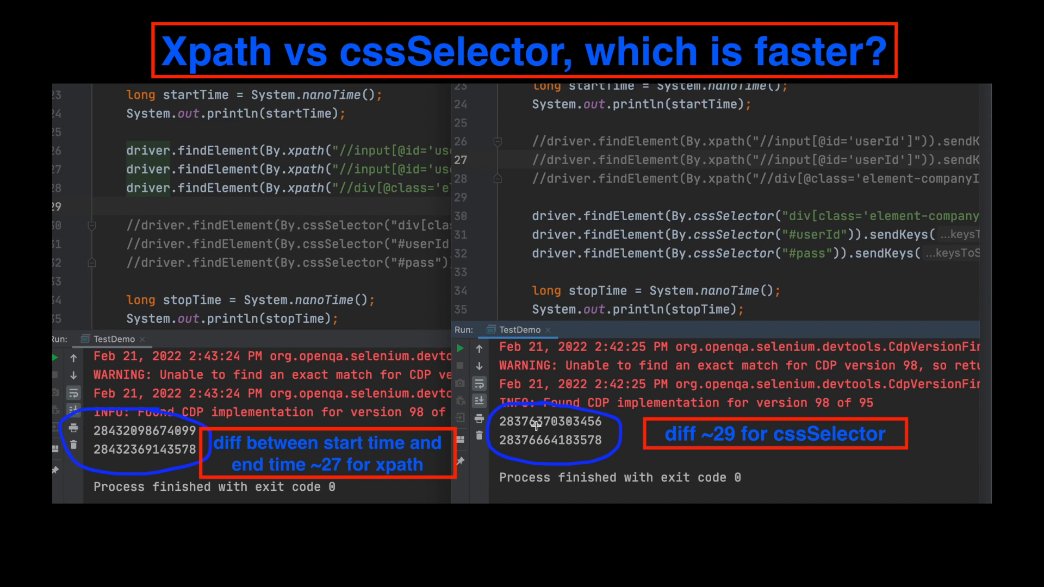
mouse_move(539, 409)
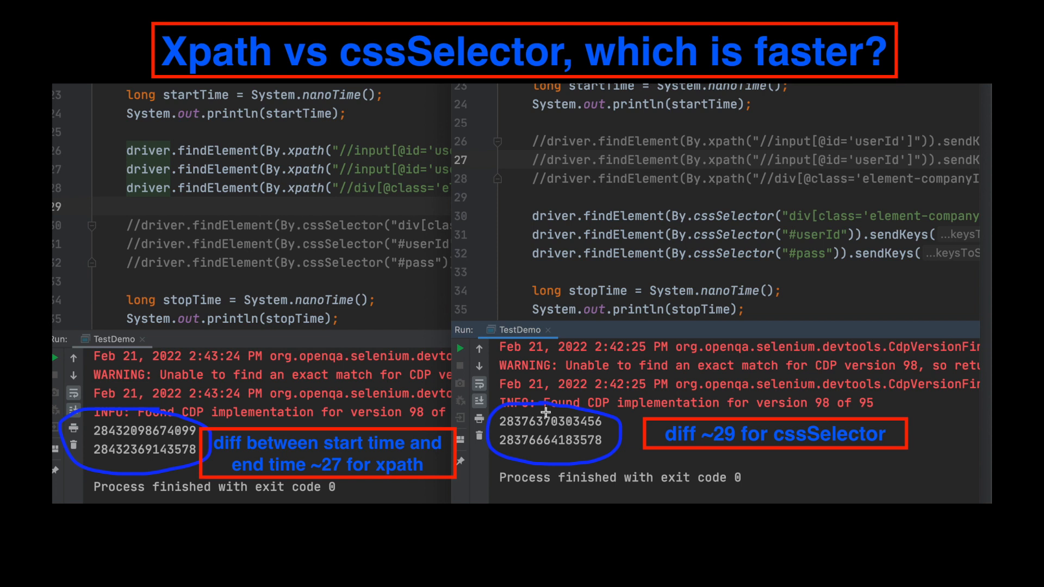
mouse_move(760, 430)
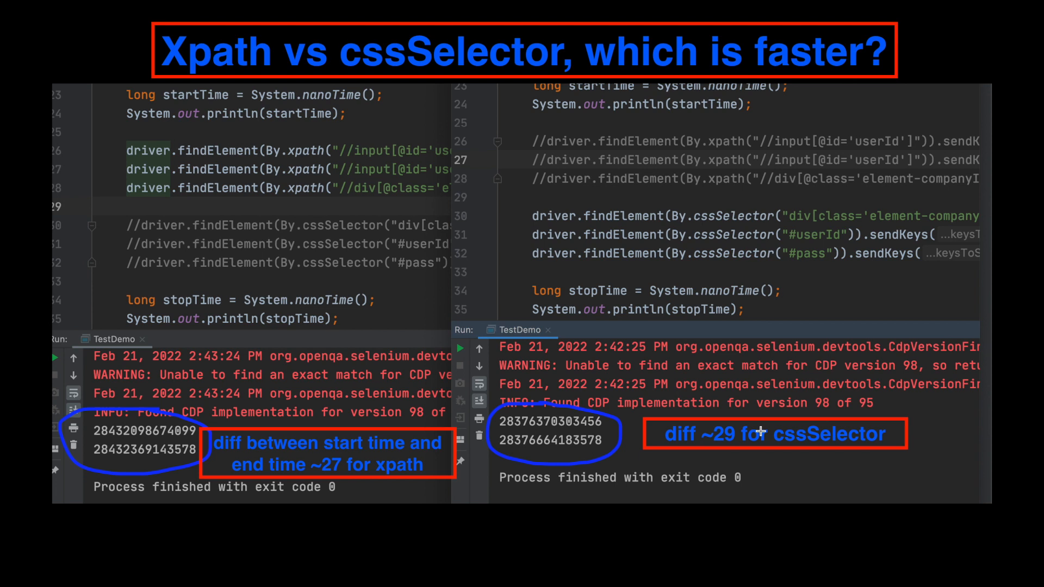
mouse_move(842, 424)
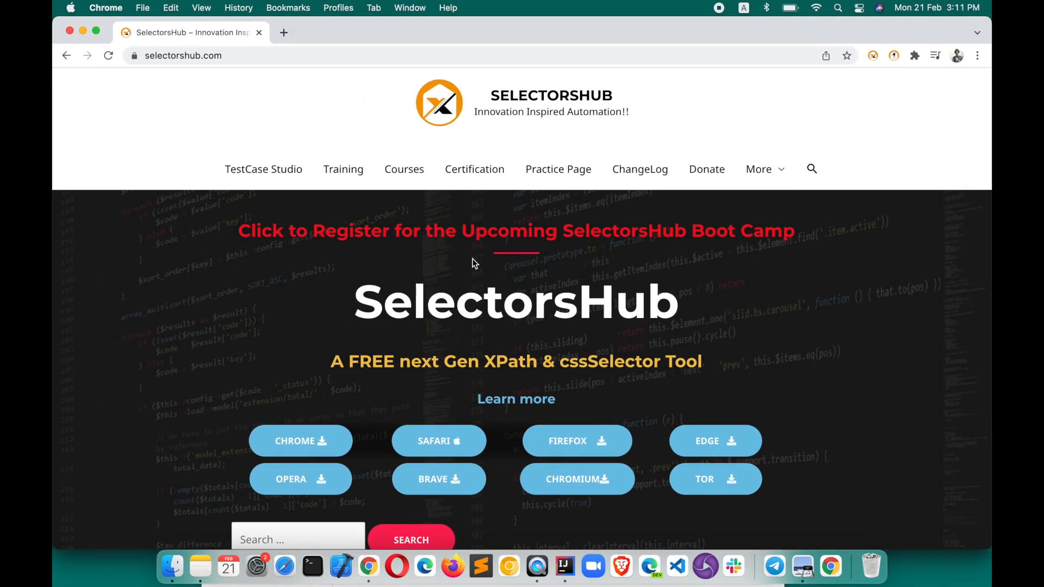
mouse_move(557, 169)
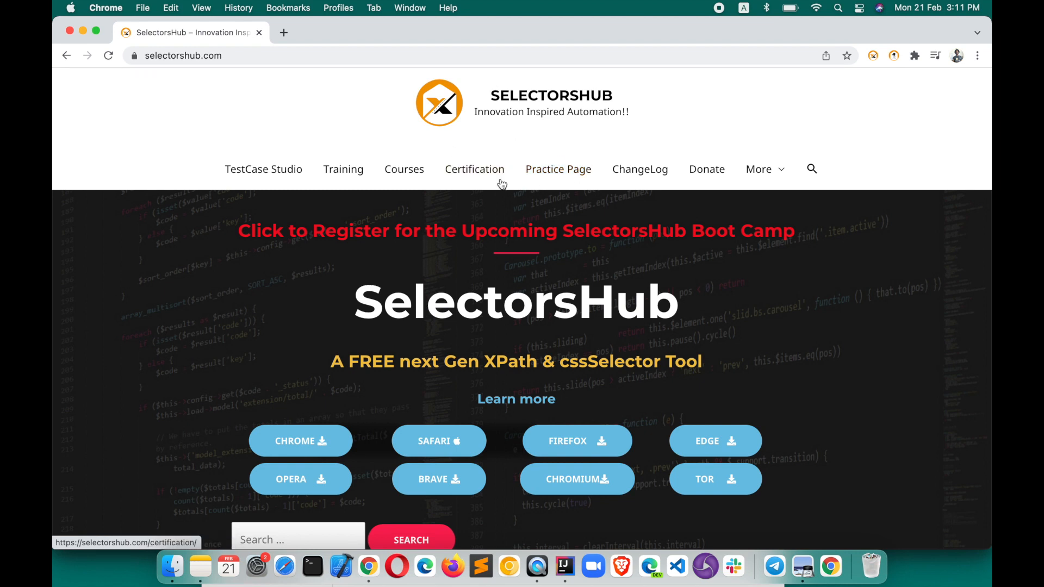
mouse_move(558, 169)
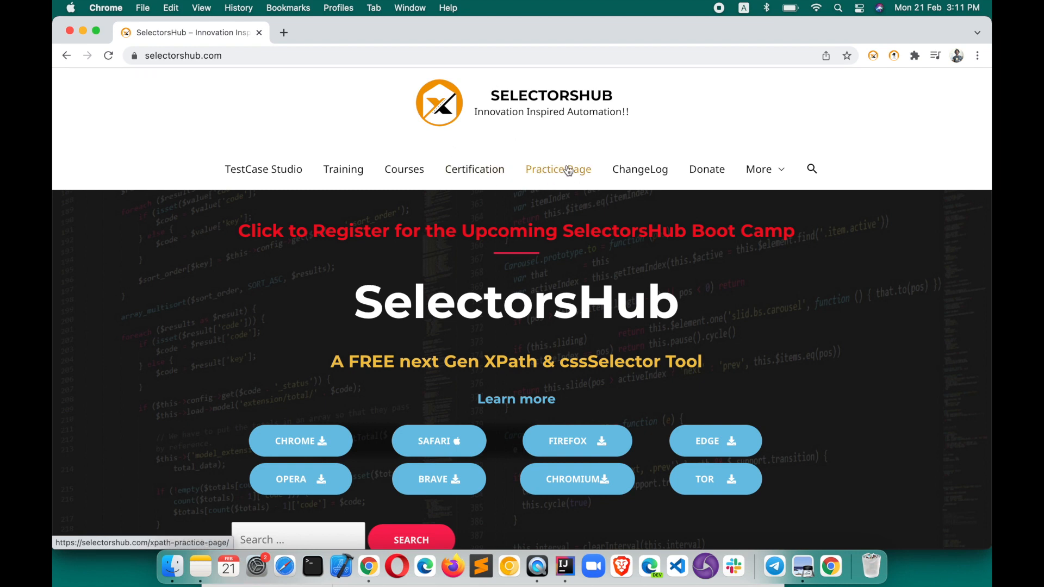
left_click(558, 169)
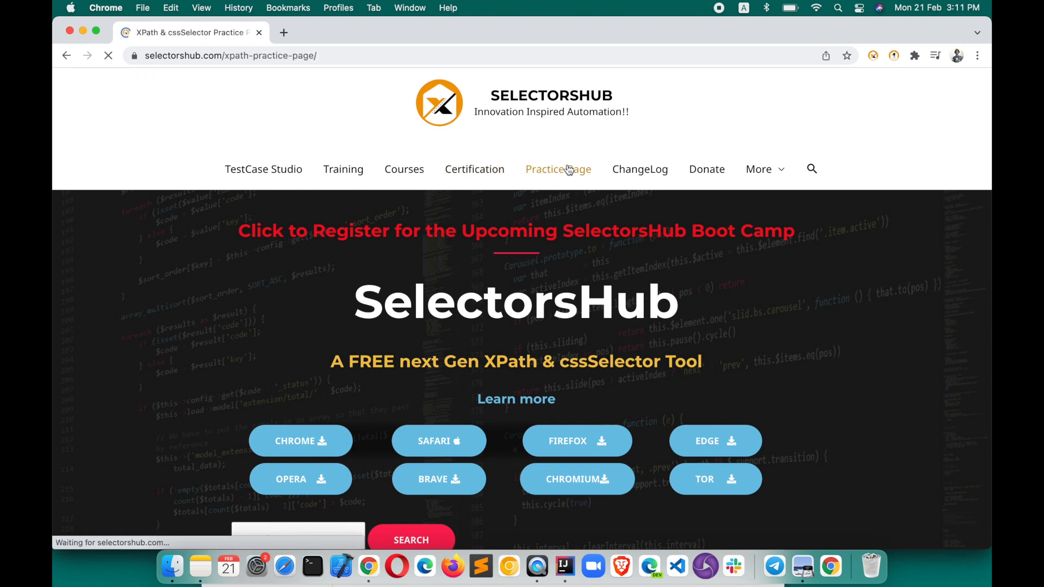
left_click(558, 169)
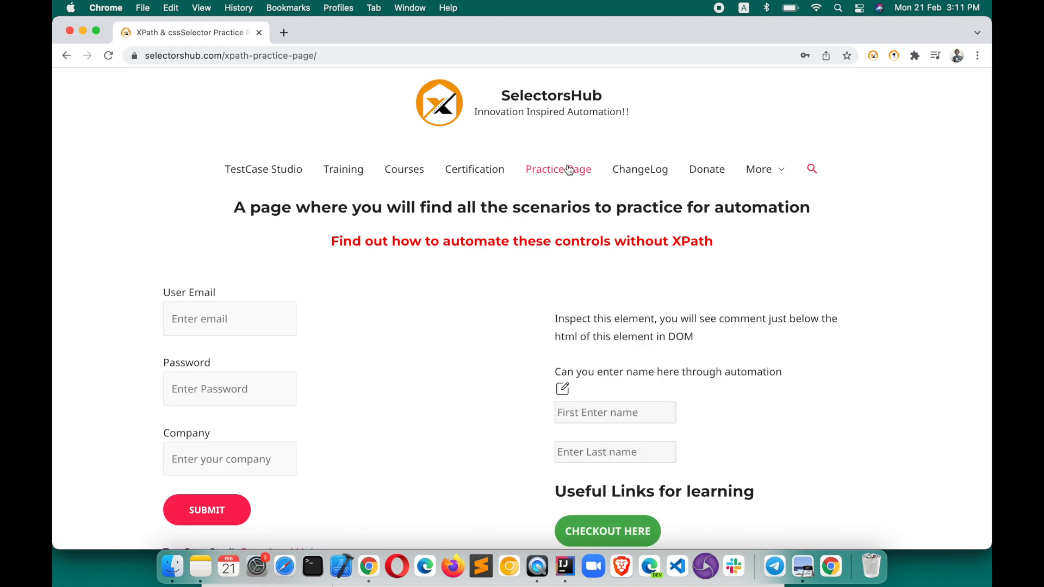
mouse_move(408, 331)
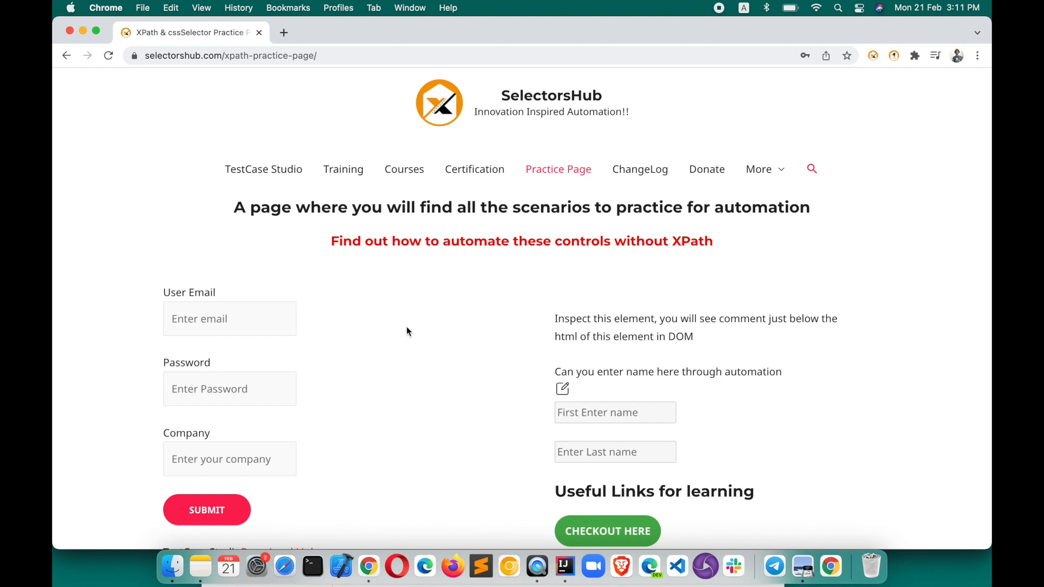
scroll("down", 3)
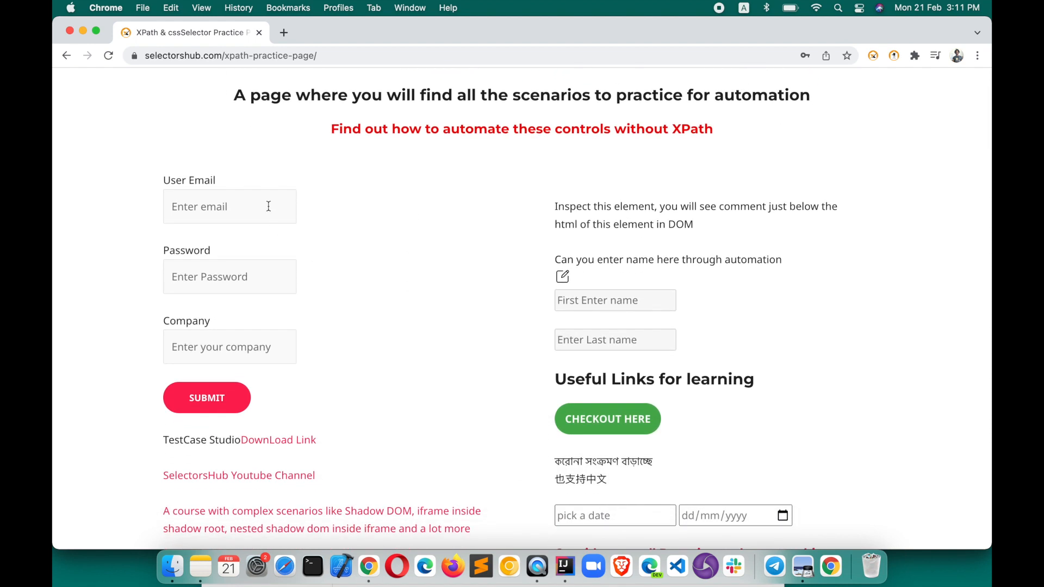
mouse_move(248, 326)
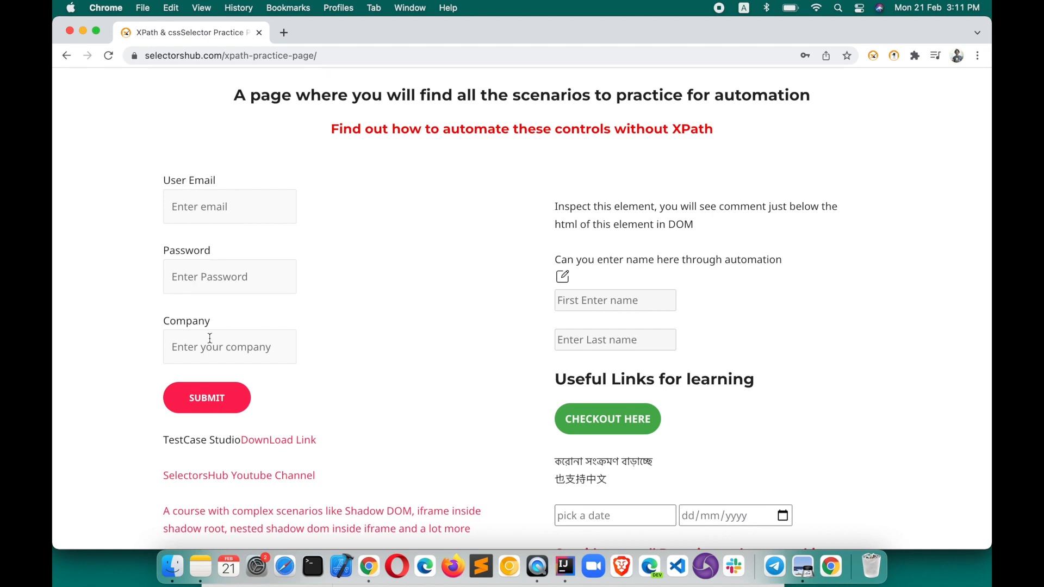
mouse_move(271, 206)
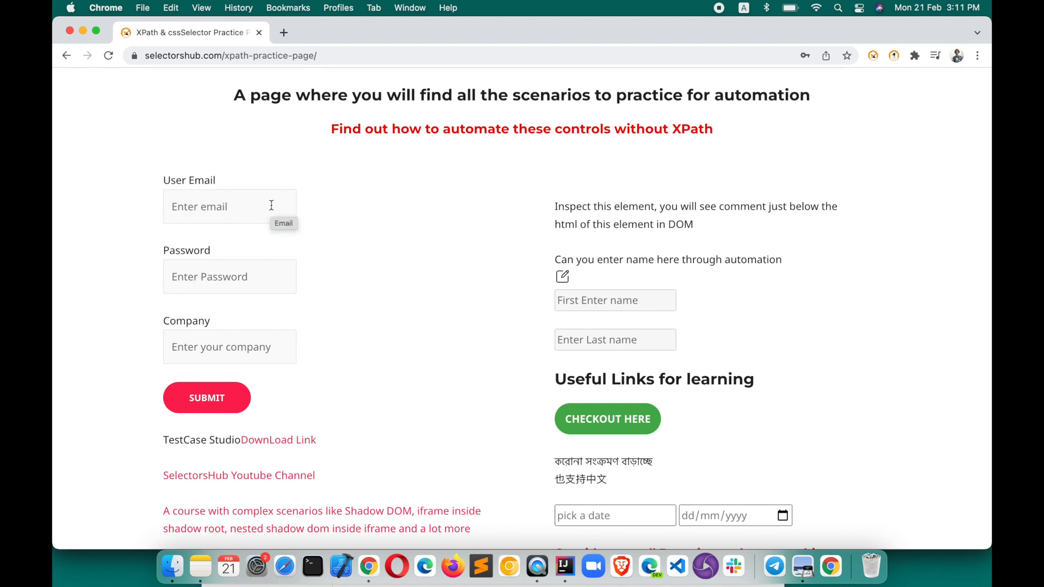
key("f12")
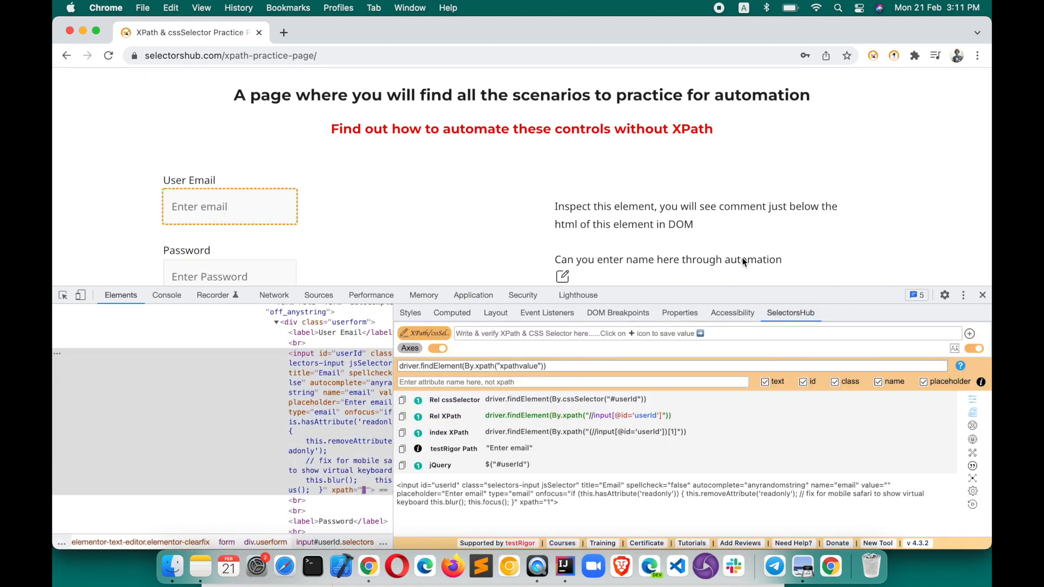
- Scroll DevTools to the Rel XPath and Rel cssSelector suggestions for User Email
scroll("down", 3)
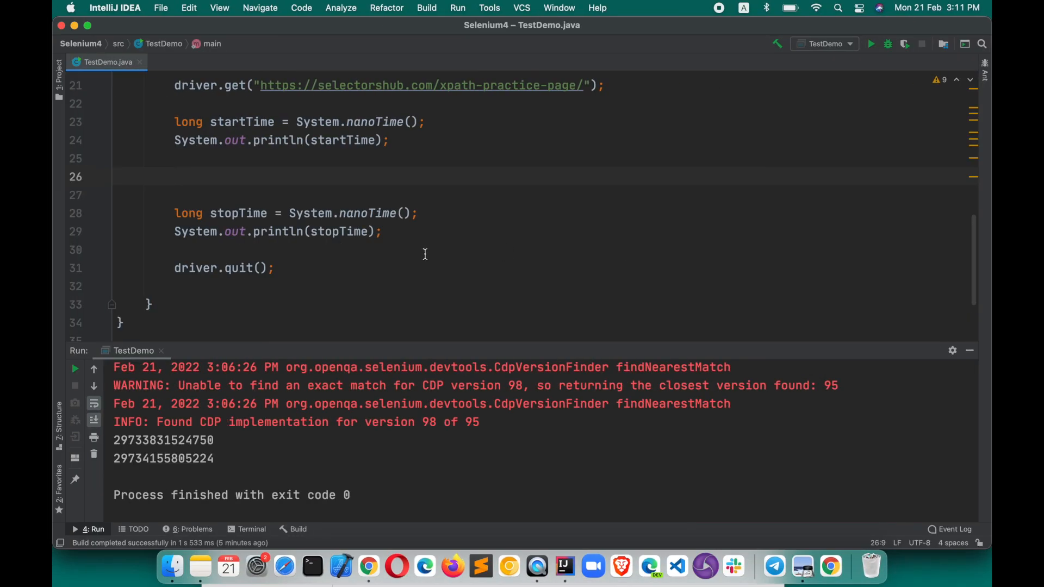
type("driver.findElement(By.xpath(\"//input[@id='userId']\"))")
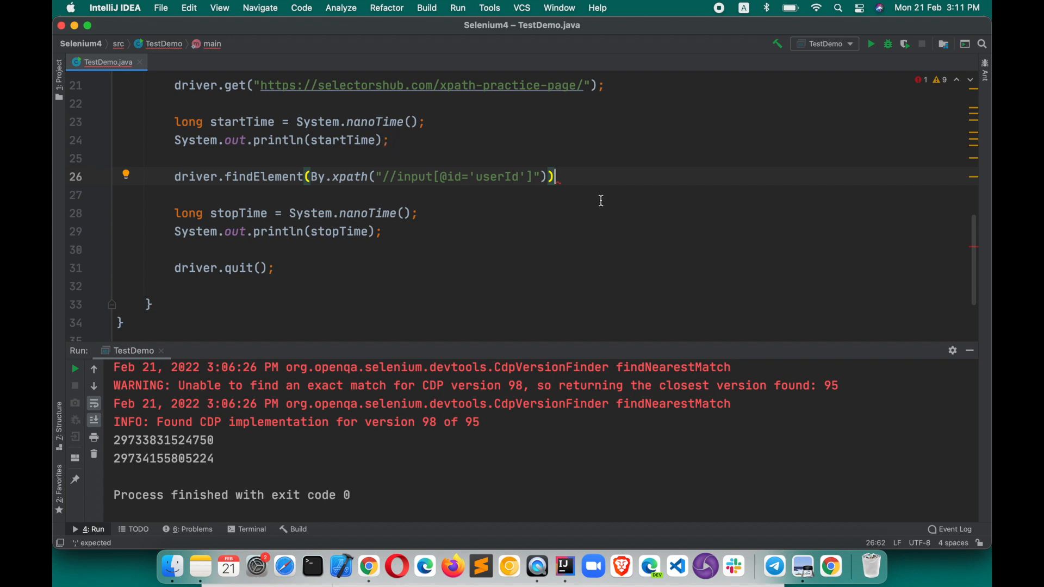
type(".sendKeys(\"\")")
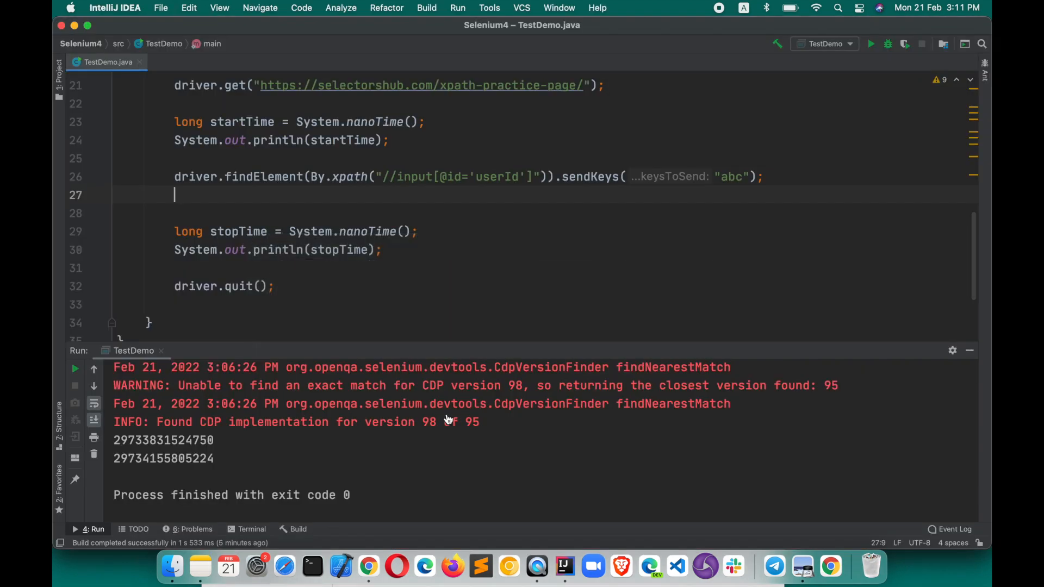
type("driver.findElement(By.xpath(\"//input[@id='pass']\")).sendKeys();")
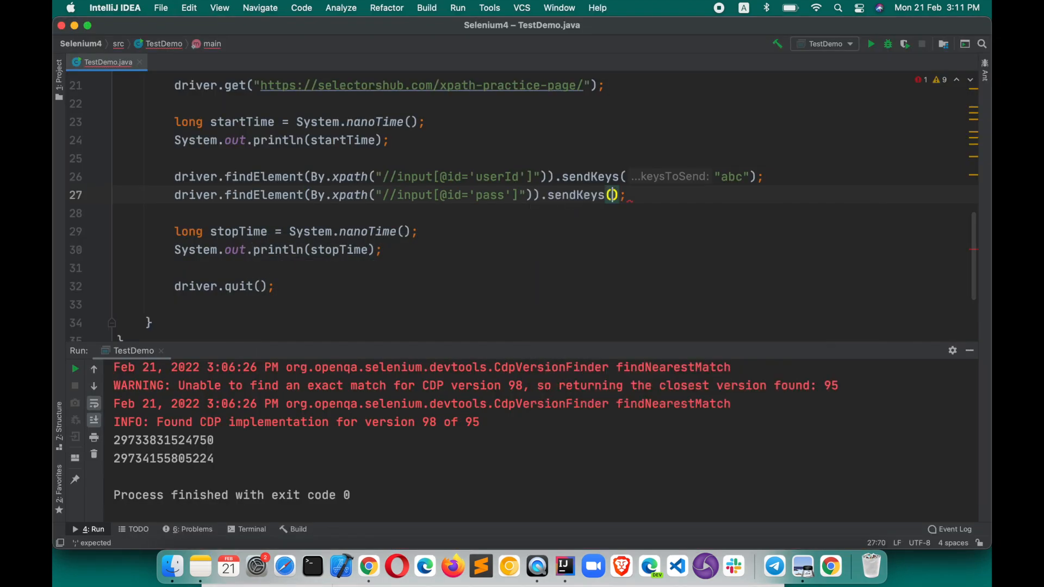
type("xyz\"")
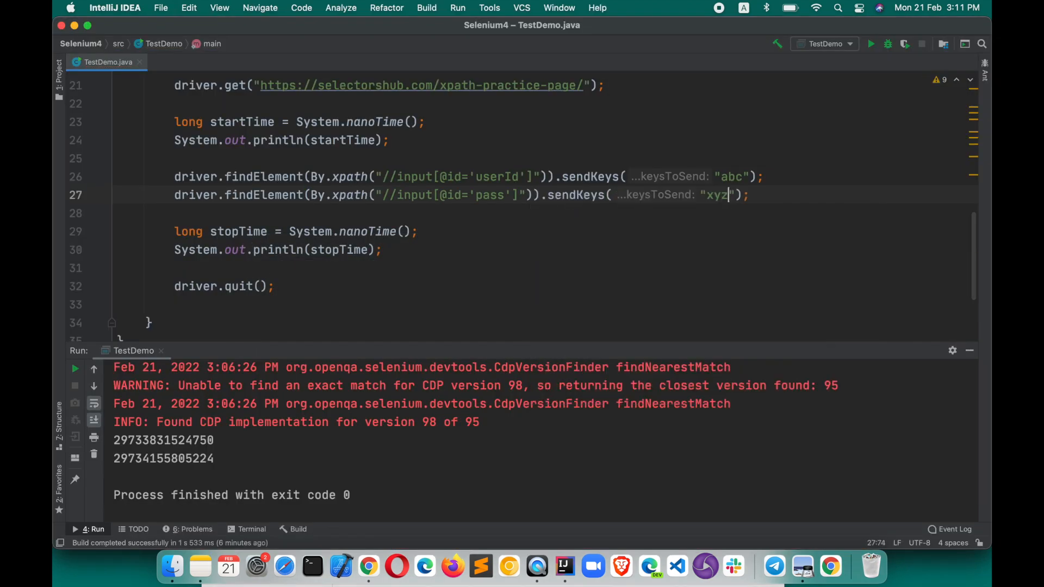
left_click(829, 566)
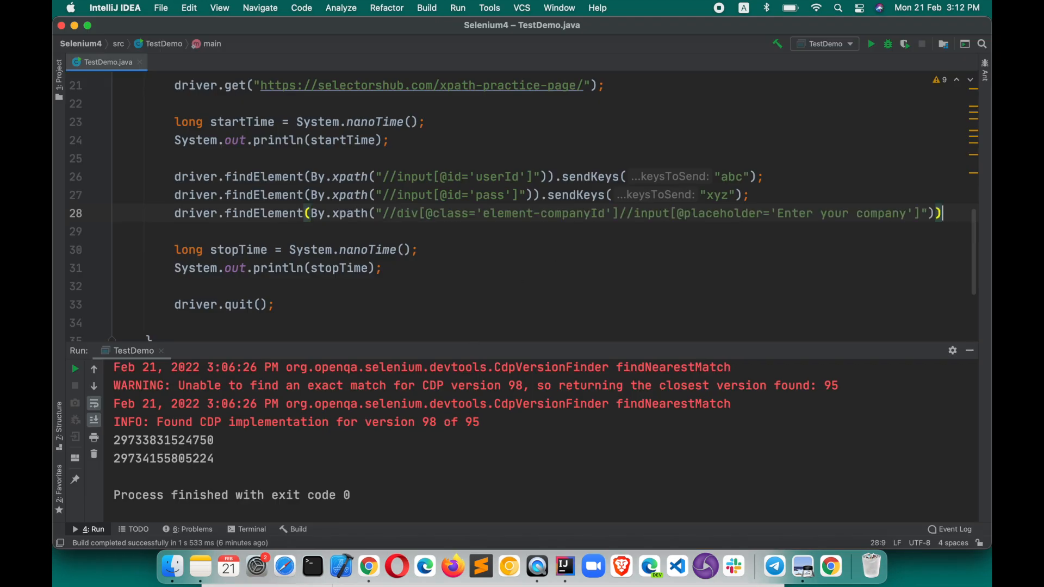
type(".sendKeys(")
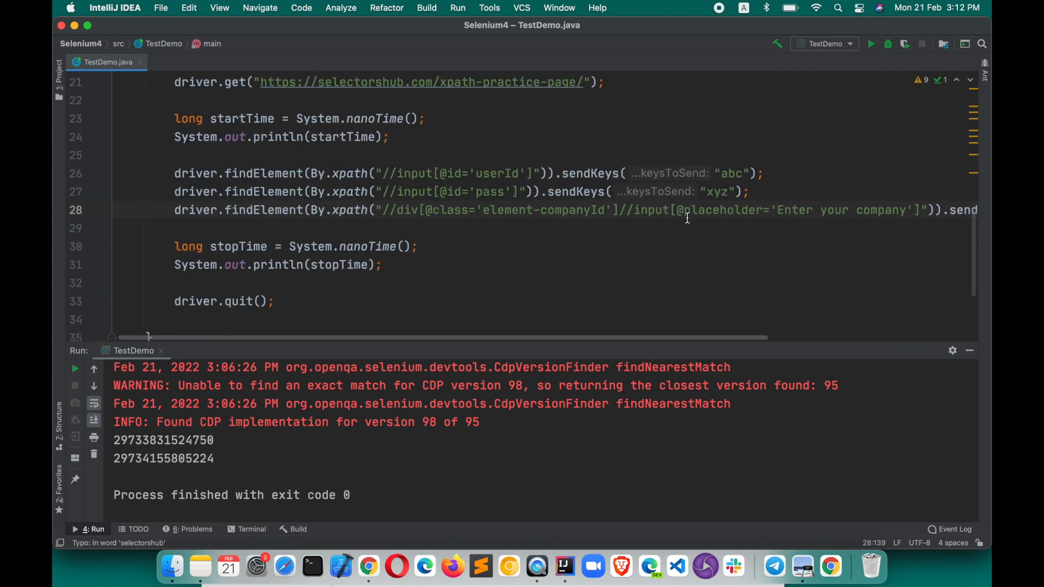
left_click(872, 44)
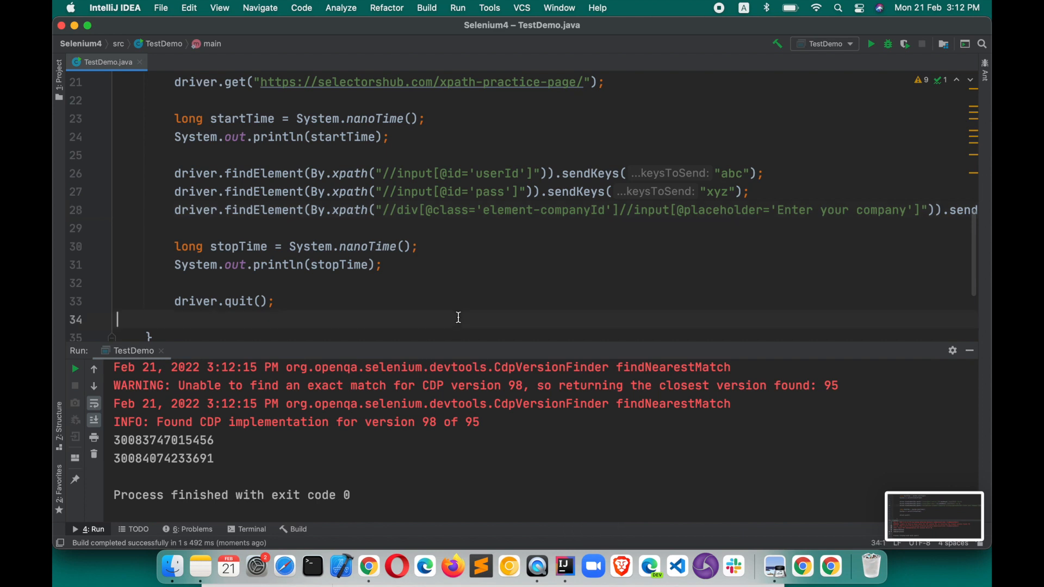
- Comment out the three XPath lookup lines with Cmd+/
left_click_drag(175, 172, 193, 210)
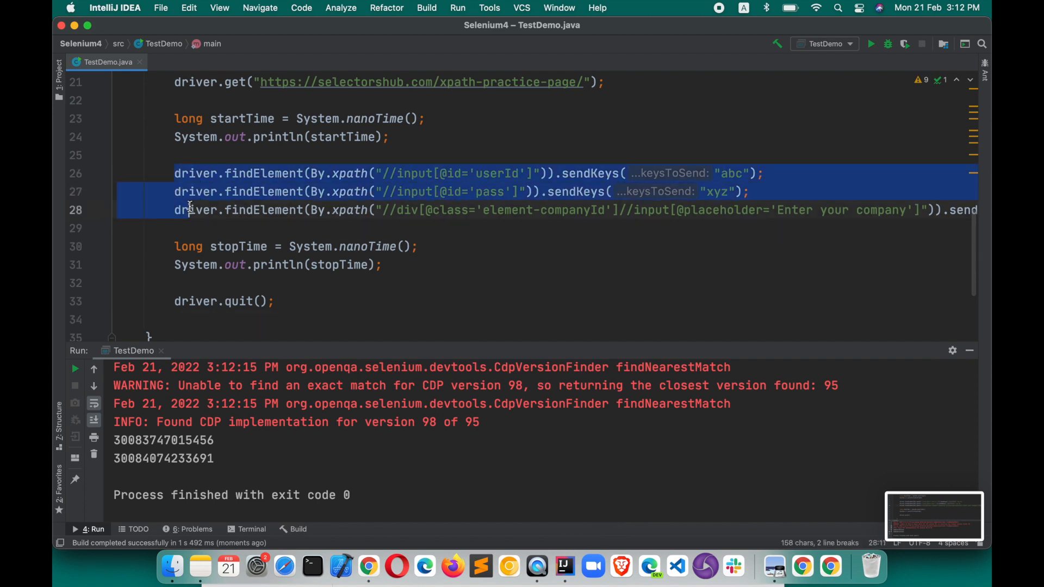
key("cmd+/")
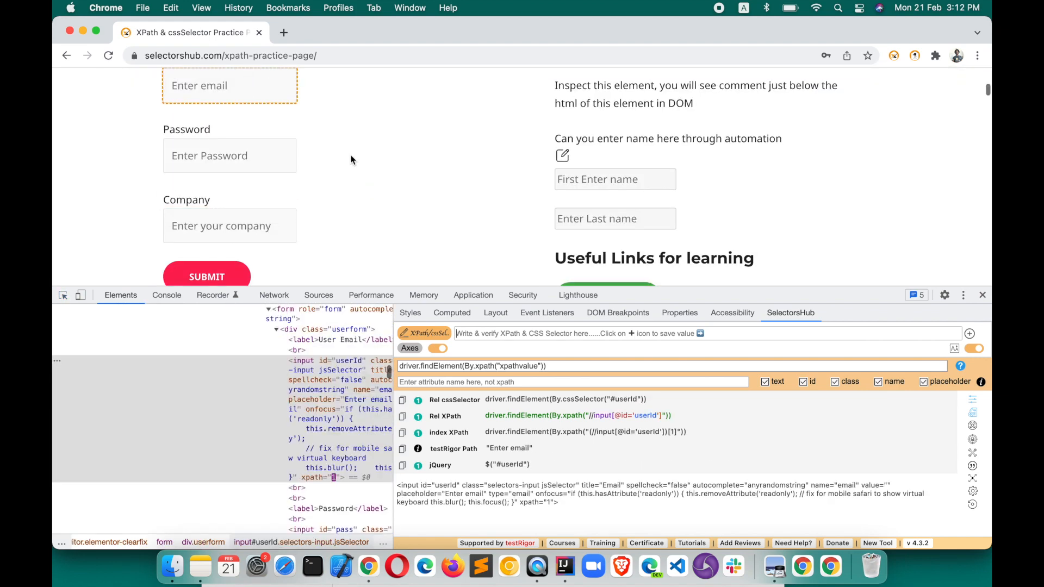
- Add cssSelector lookups sending 'abc' to email, 'yz' to password, and the company field
left_click(403, 399)
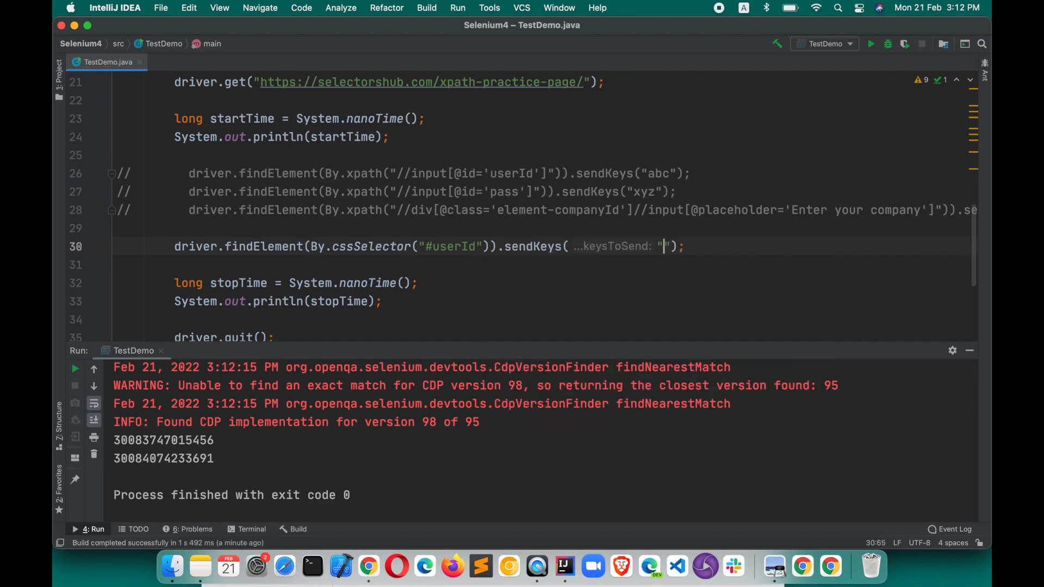
type("abc")
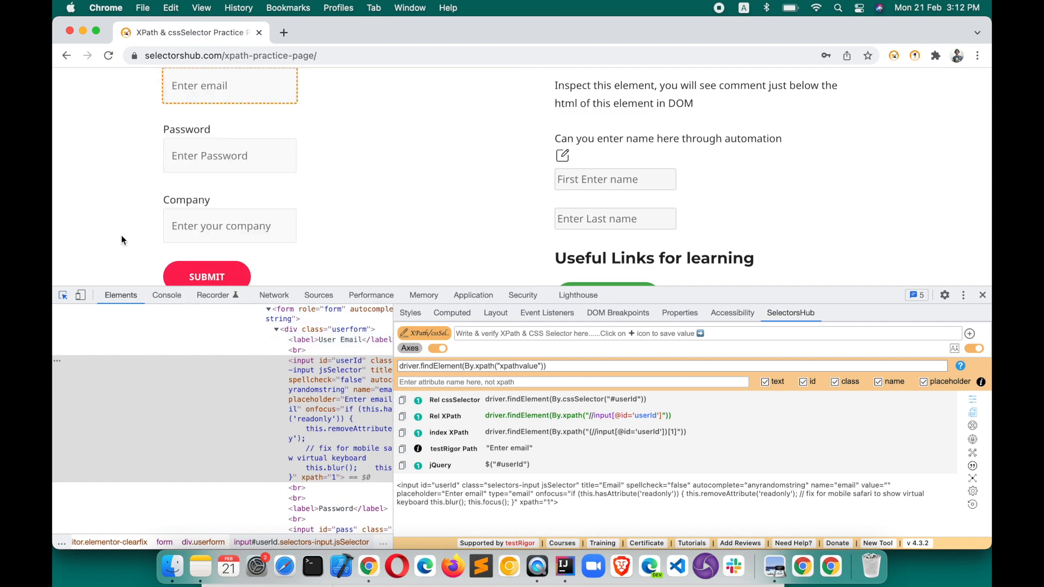
left_click(402, 400)
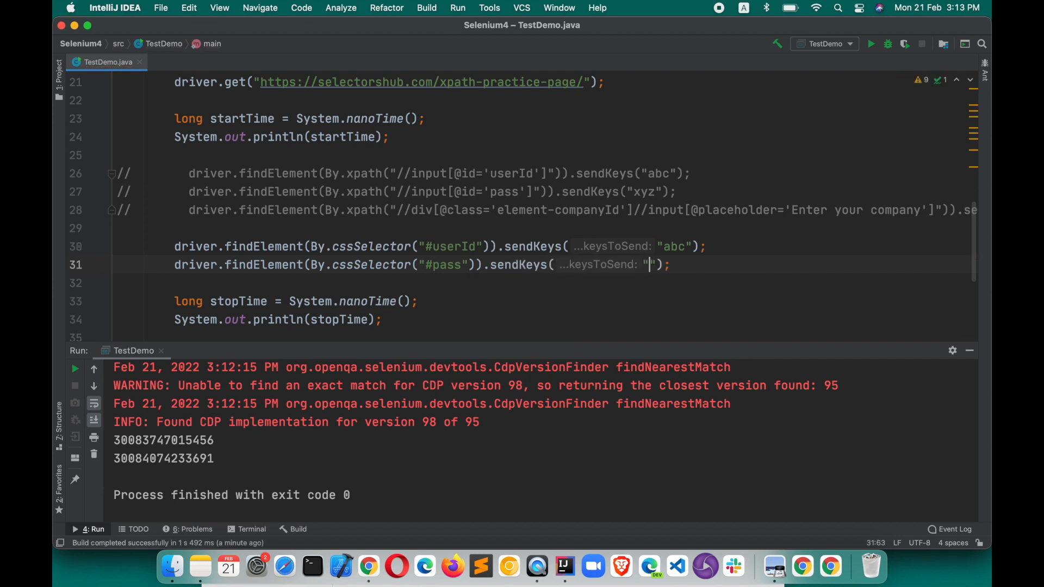
type("yz")
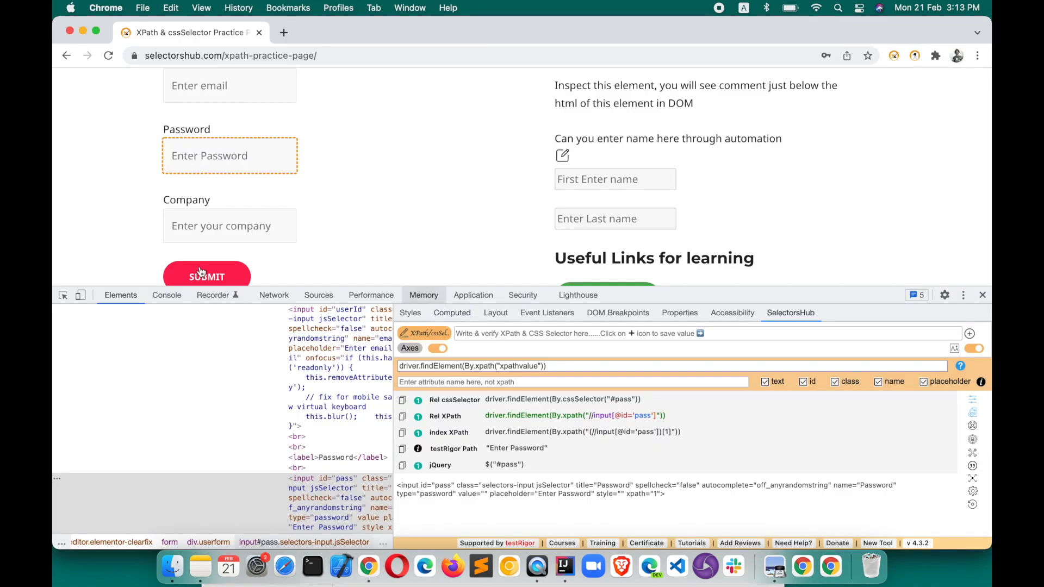
left_click(229, 225)
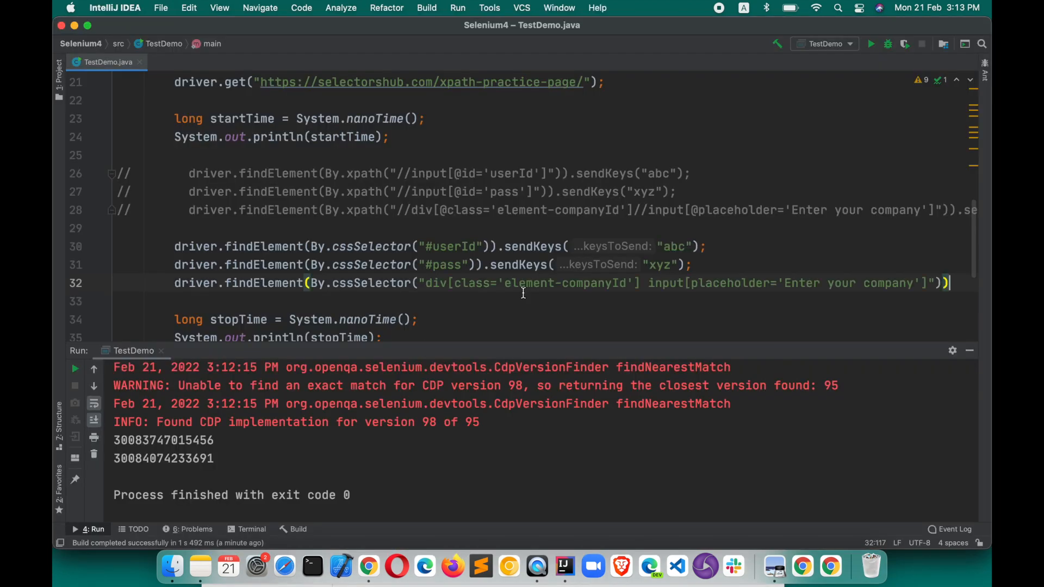
type(".send")
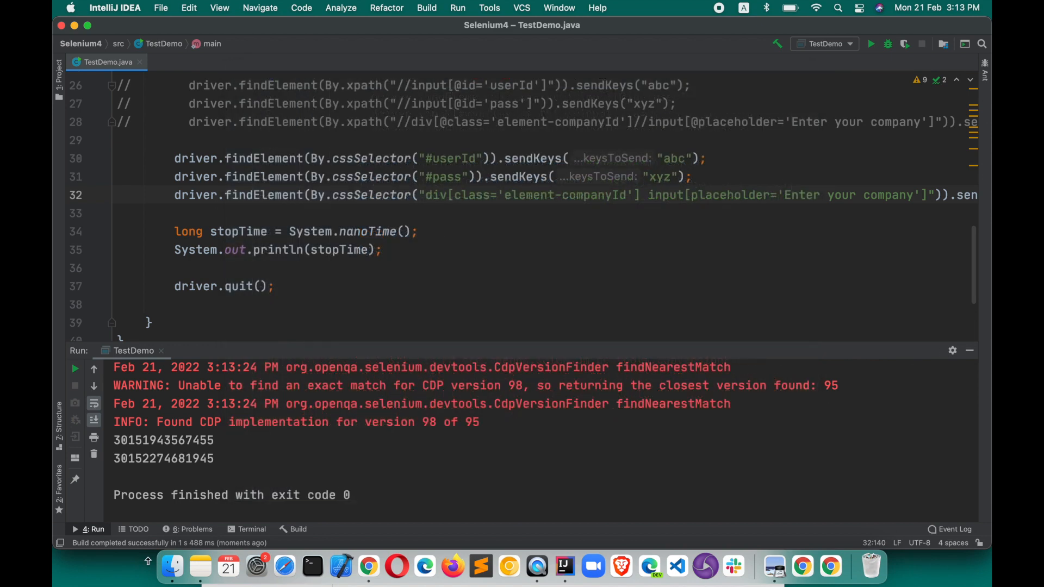
- Open Screenshot 2022-02-21 at 3.12.34 PM from the Desktop in Finder
left_click(172, 567)
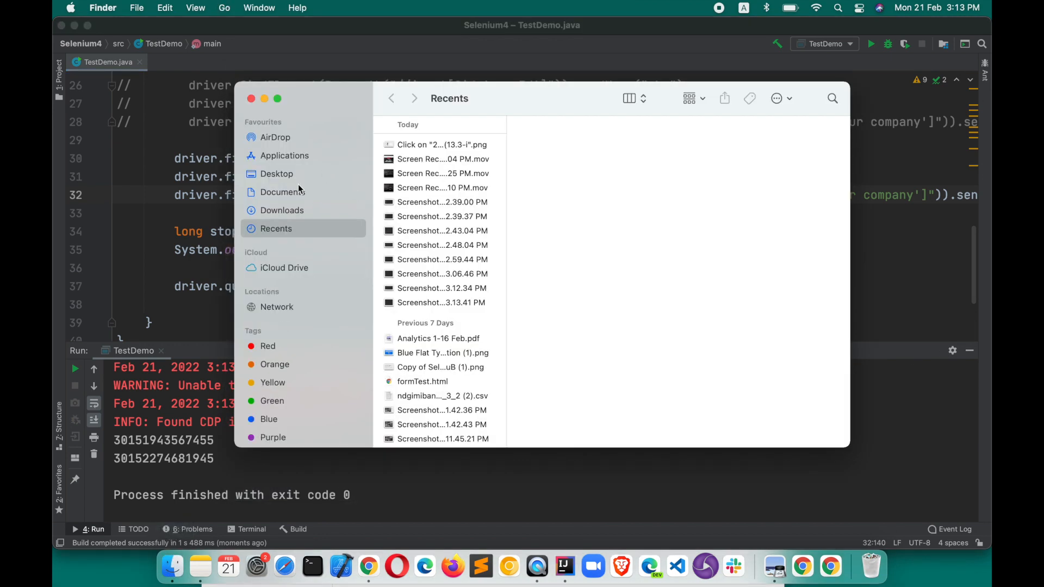
left_click(275, 174)
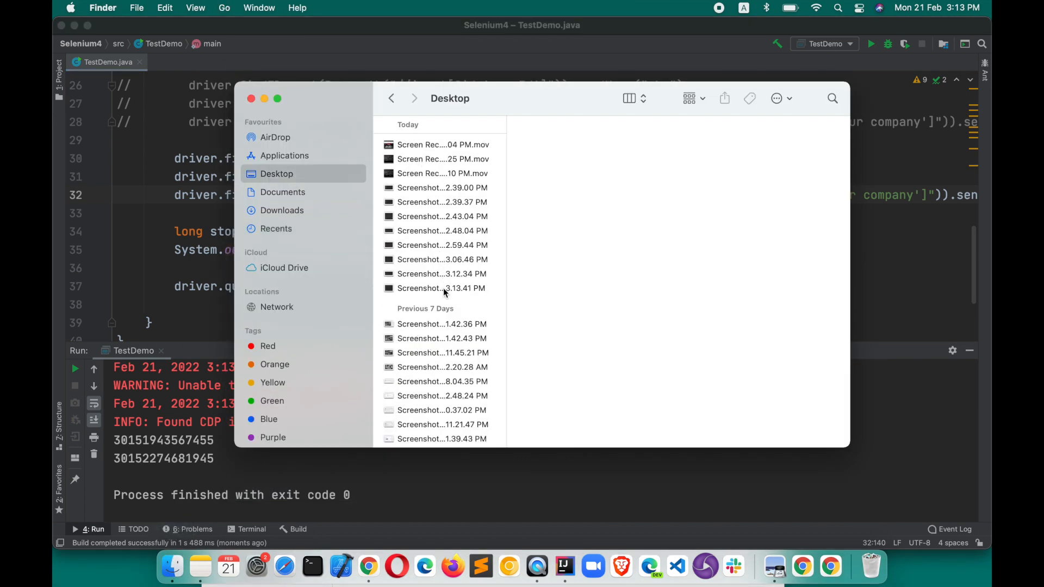
left_click(442, 273)
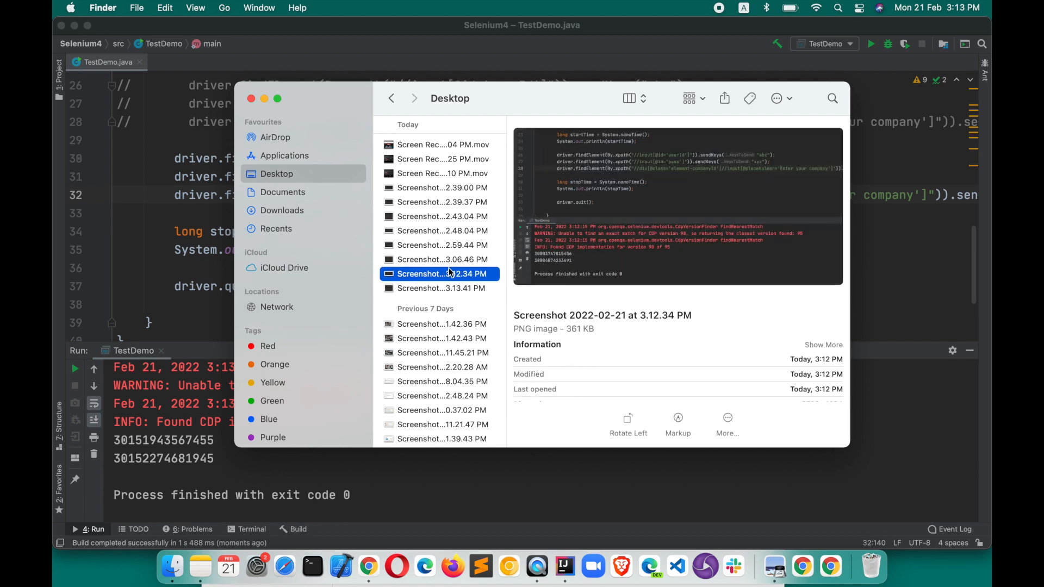
double_click(441, 274)
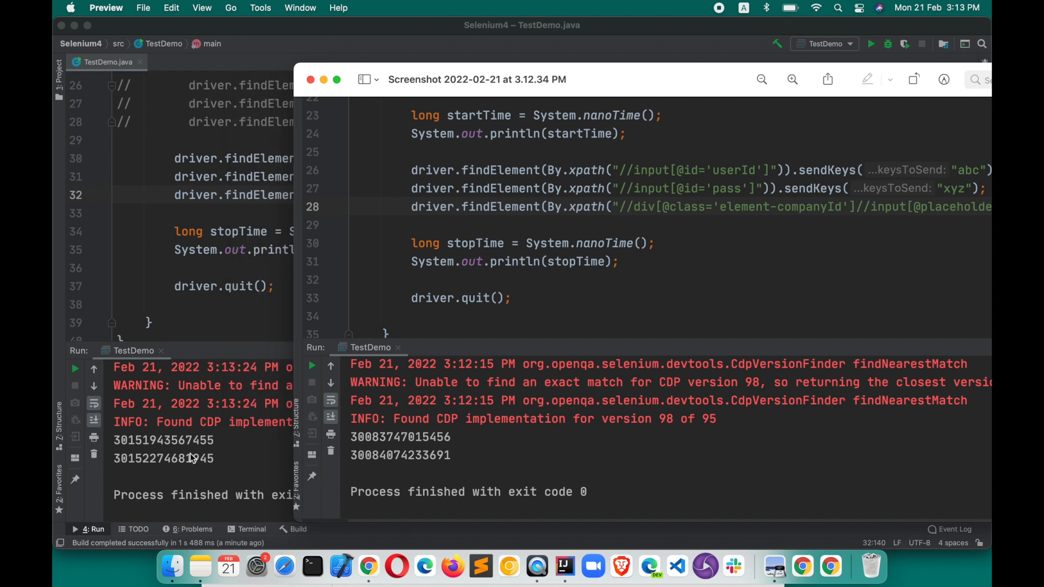
mouse_move(373, 463)
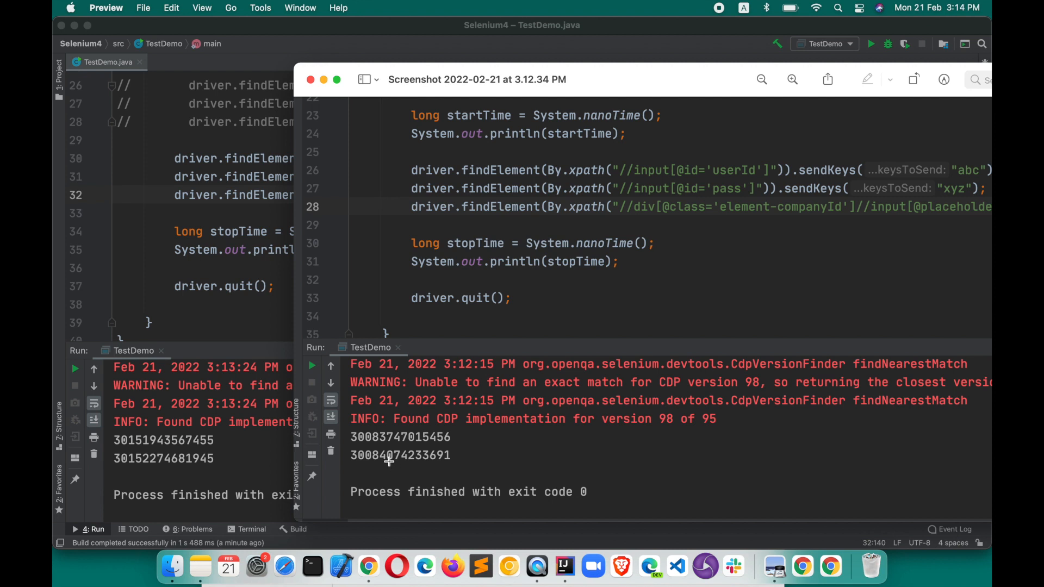
mouse_move(388, 457)
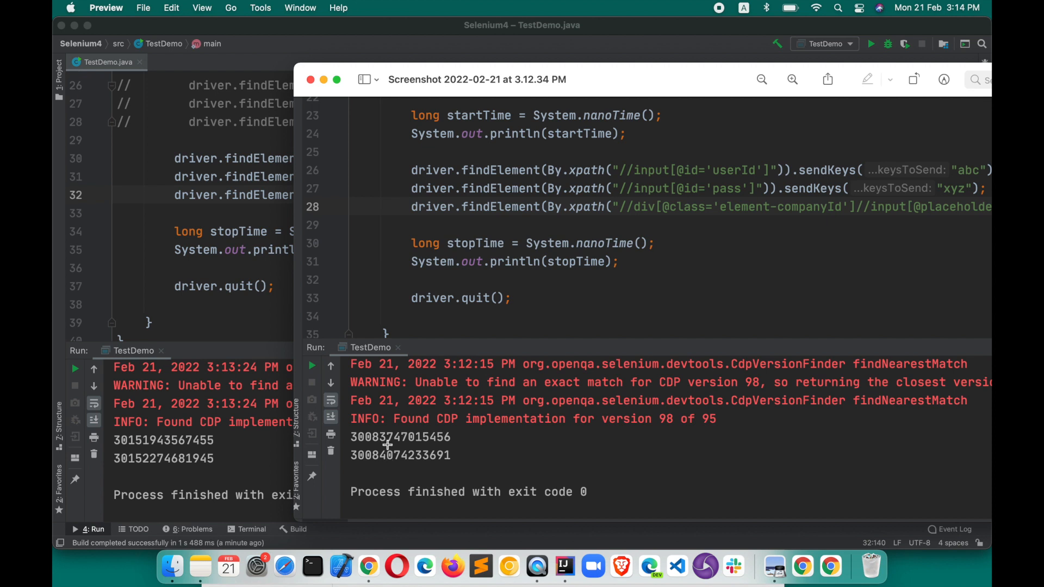
mouse_move(383, 458)
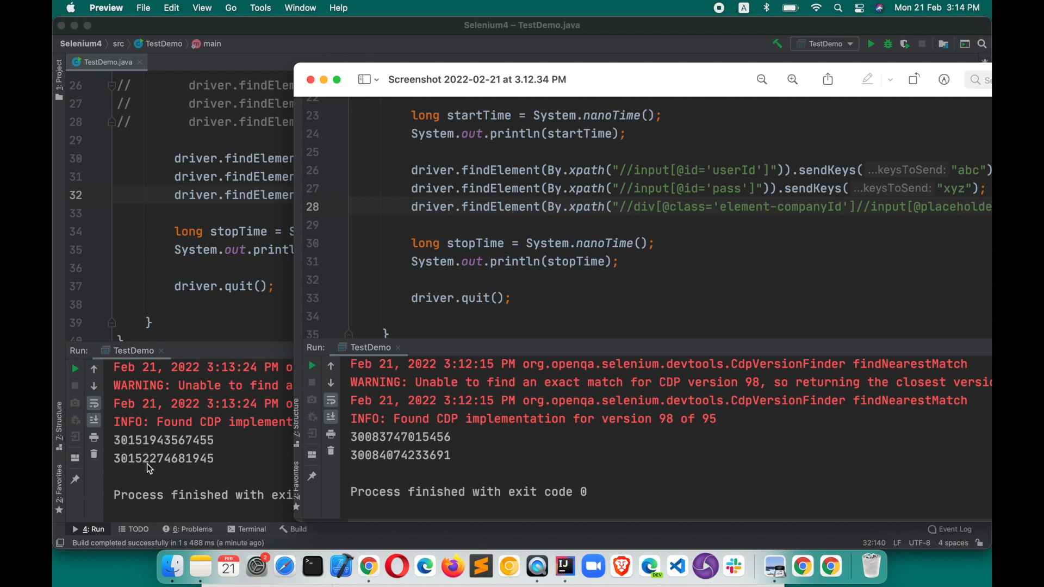
mouse_move(154, 461)
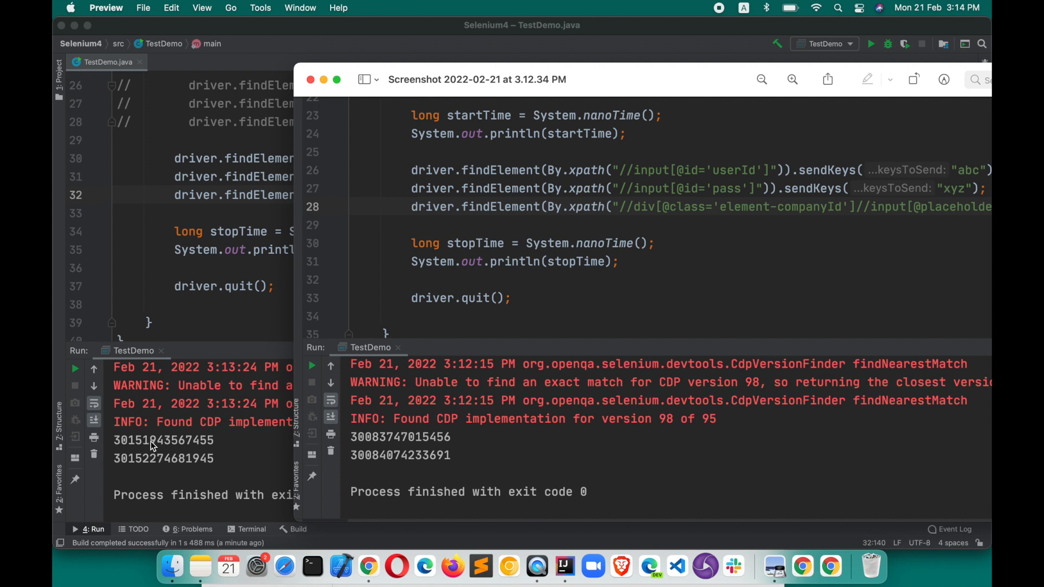
mouse_move(158, 463)
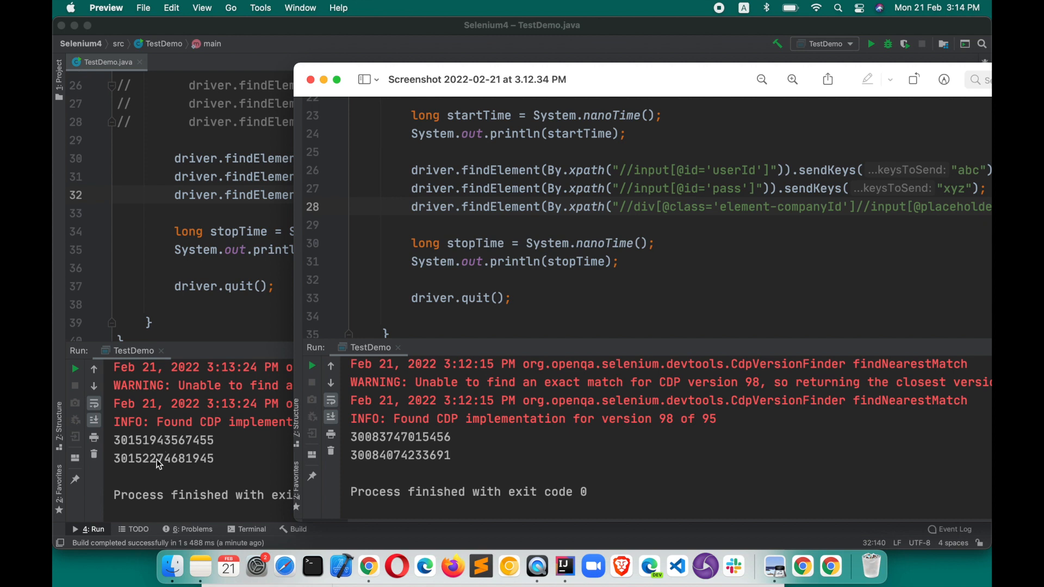
mouse_move(396, 567)
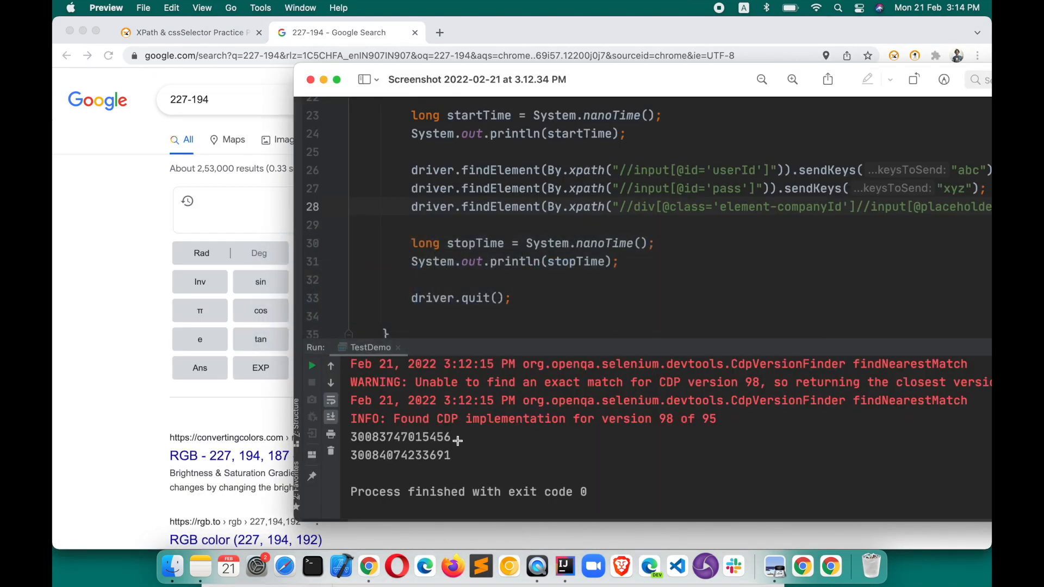
mouse_move(377, 459)
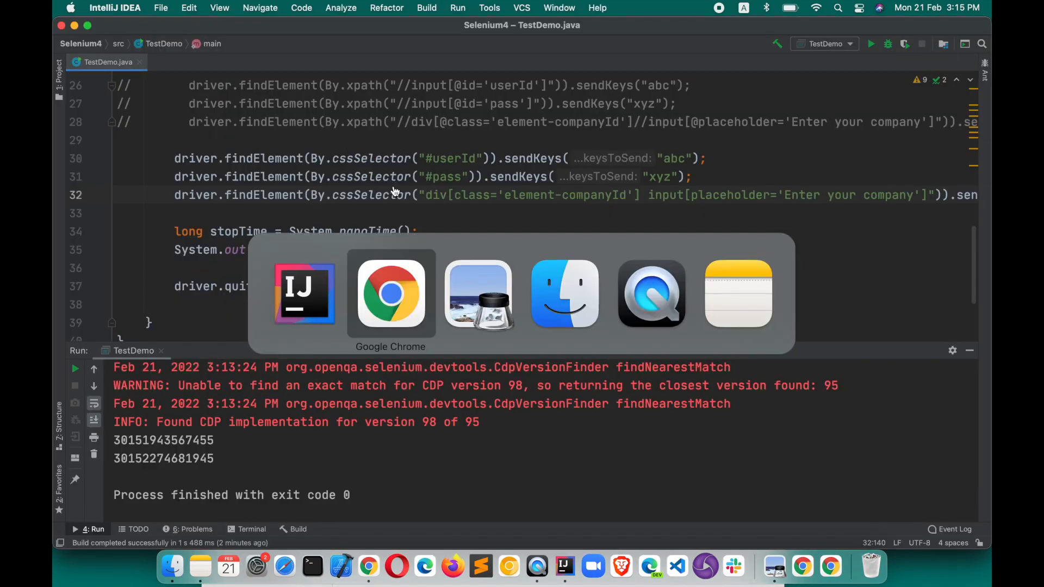
- Compute 407-374 = 33 in Google Search against the XPath screenshot, then return to IntelliJ
left_click(390, 293)
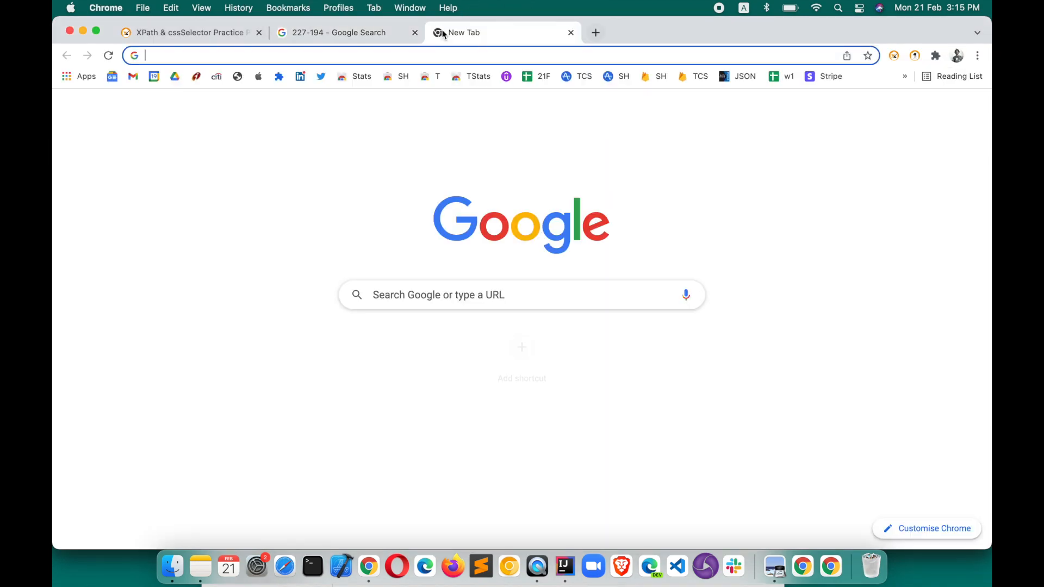
type("33-css")
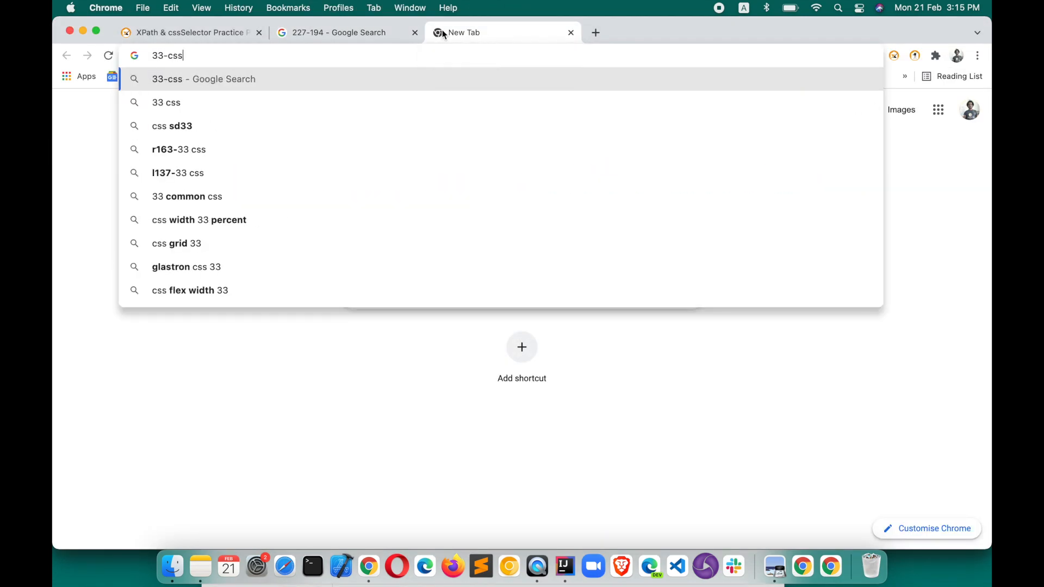
left_click(339, 32)
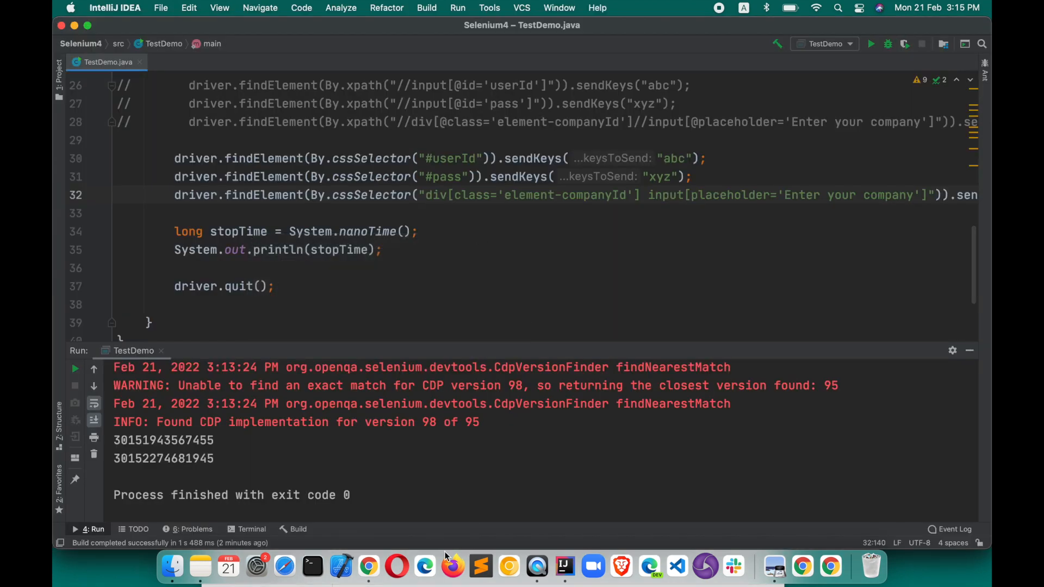
left_click(774, 566)
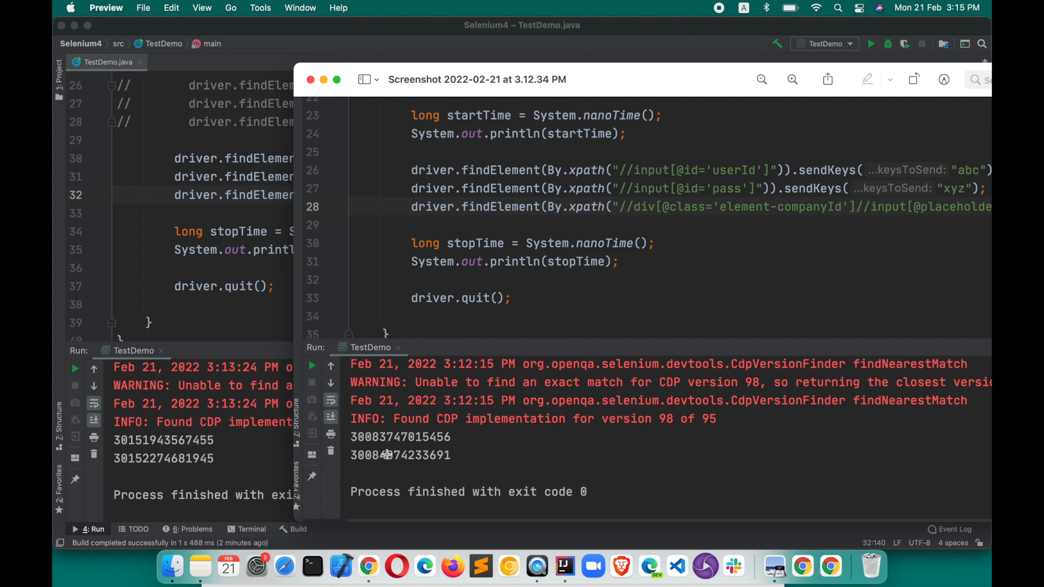
key("cmd+tab")
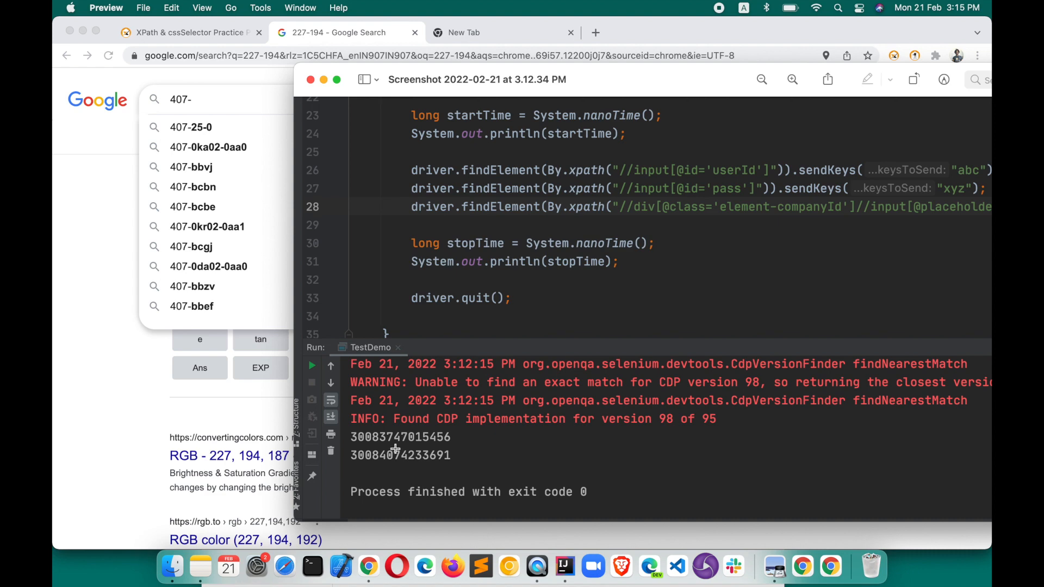
key("cmd+tab")
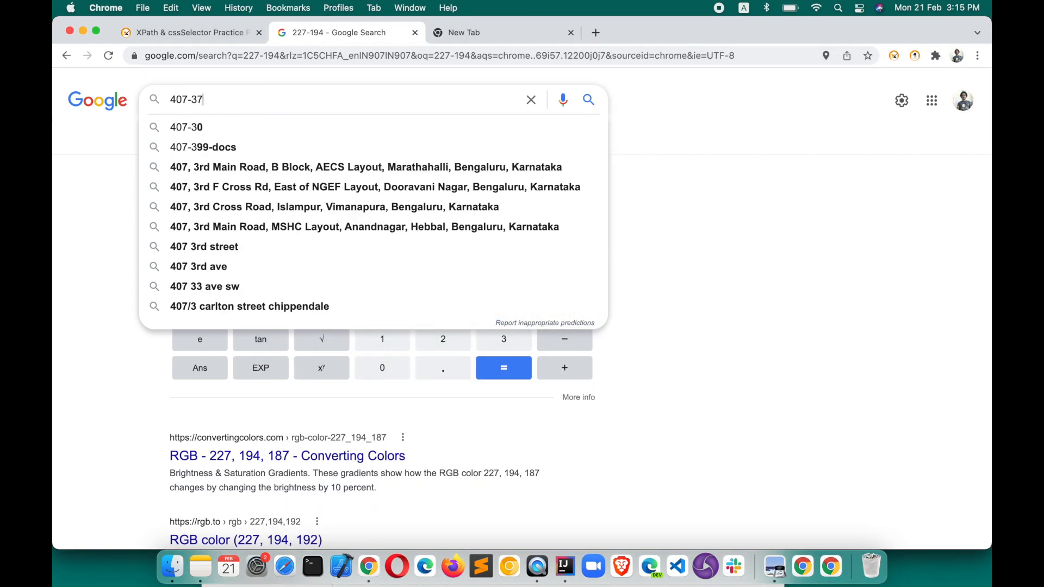
type("4")
key("Enter")
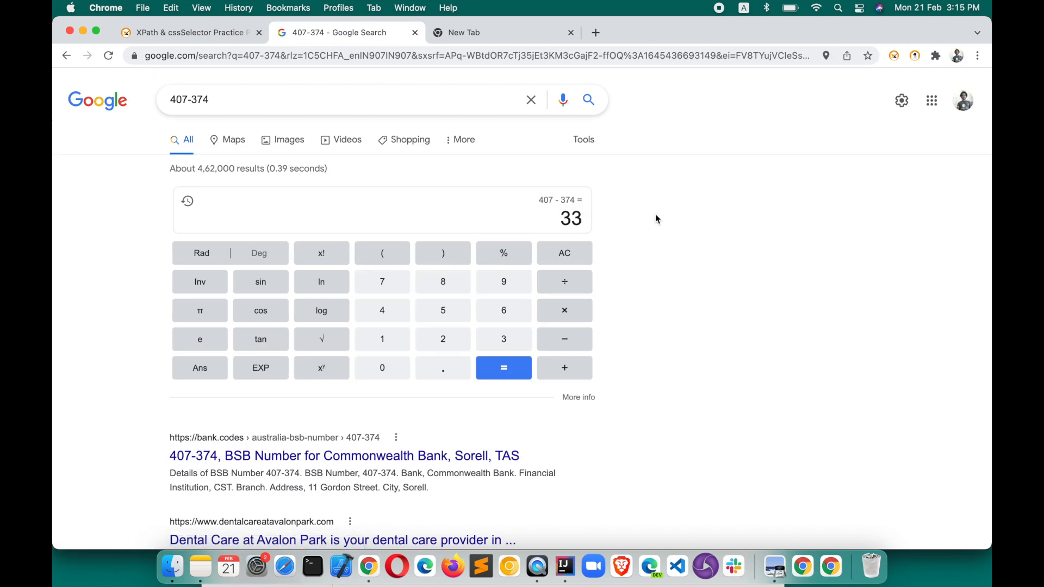
key("cmd+tab")
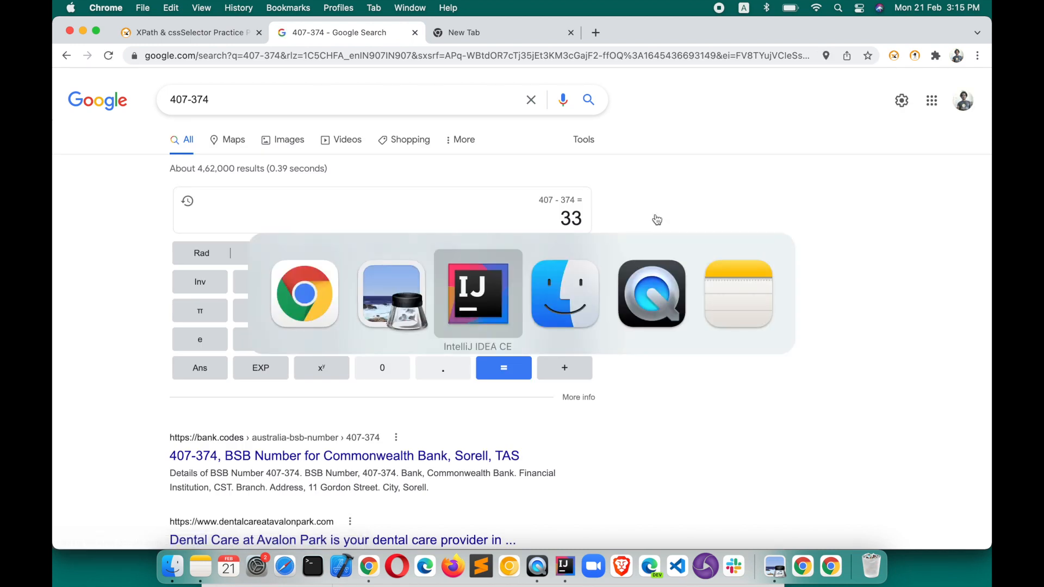
left_click(477, 293)
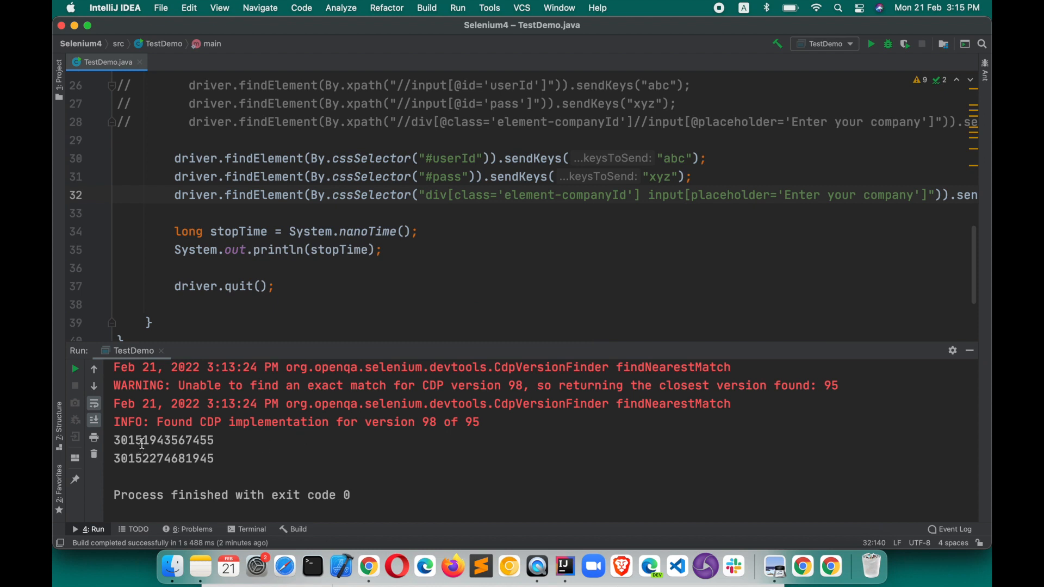
mouse_move(169, 463)
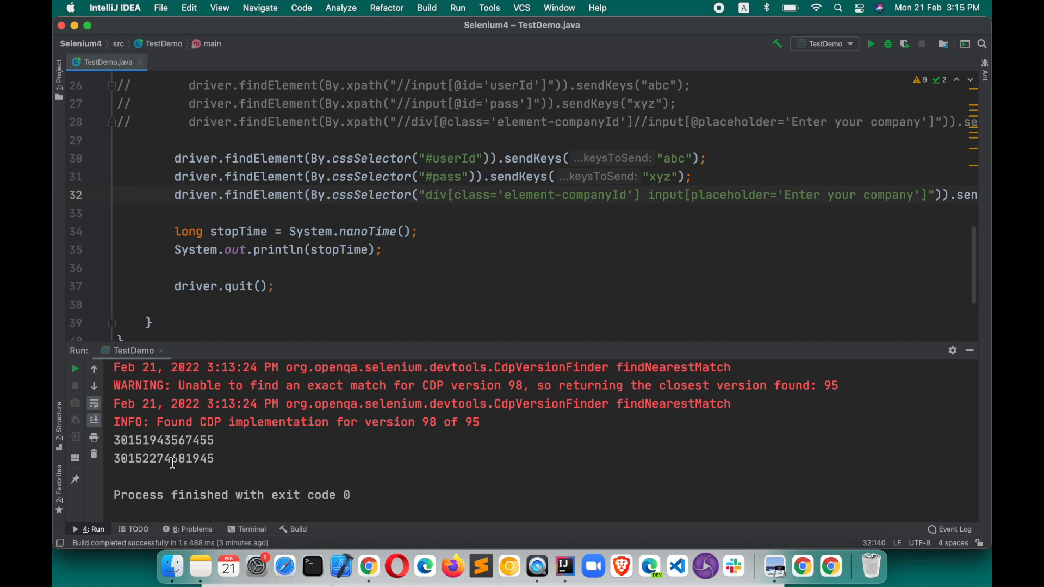
mouse_move(568, 216)
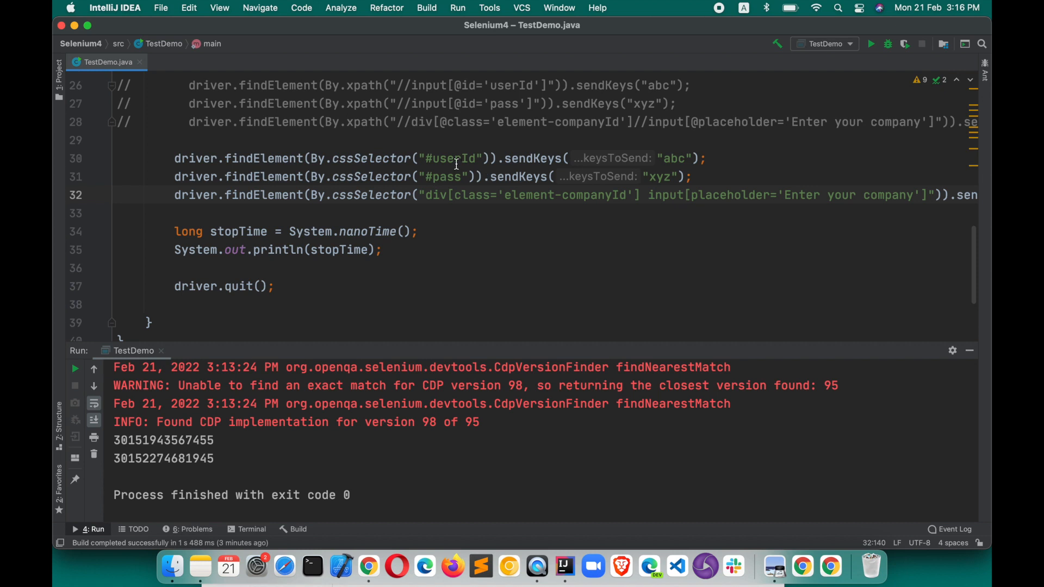
mouse_move(456, 163)
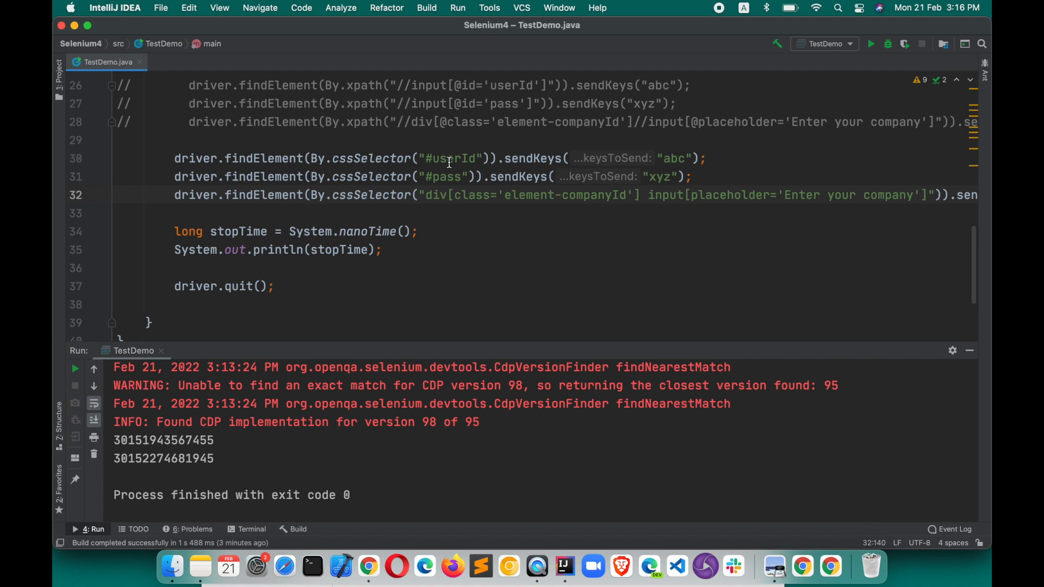
mouse_move(462, 269)
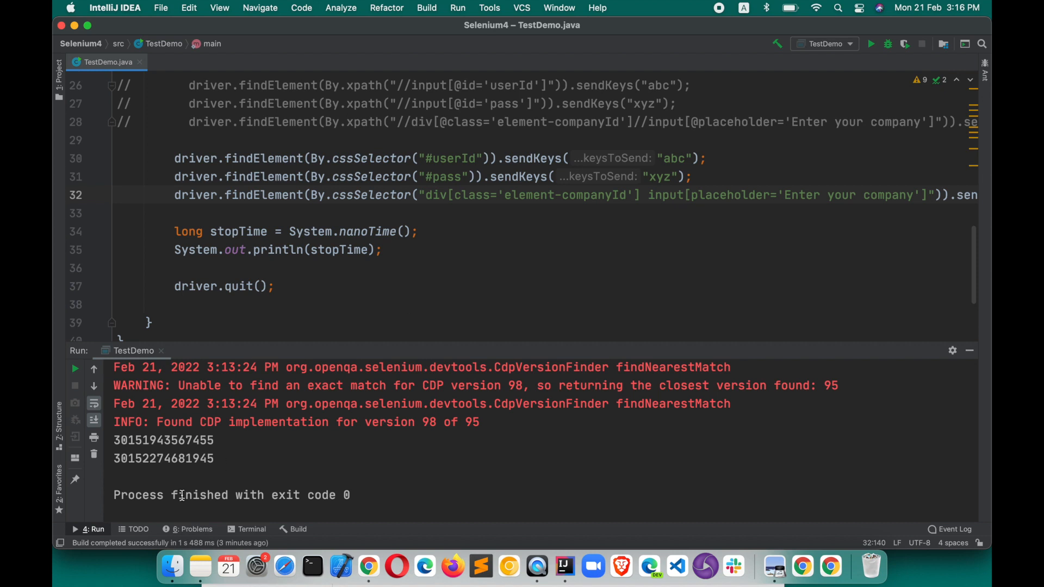
triple_click(163, 458)
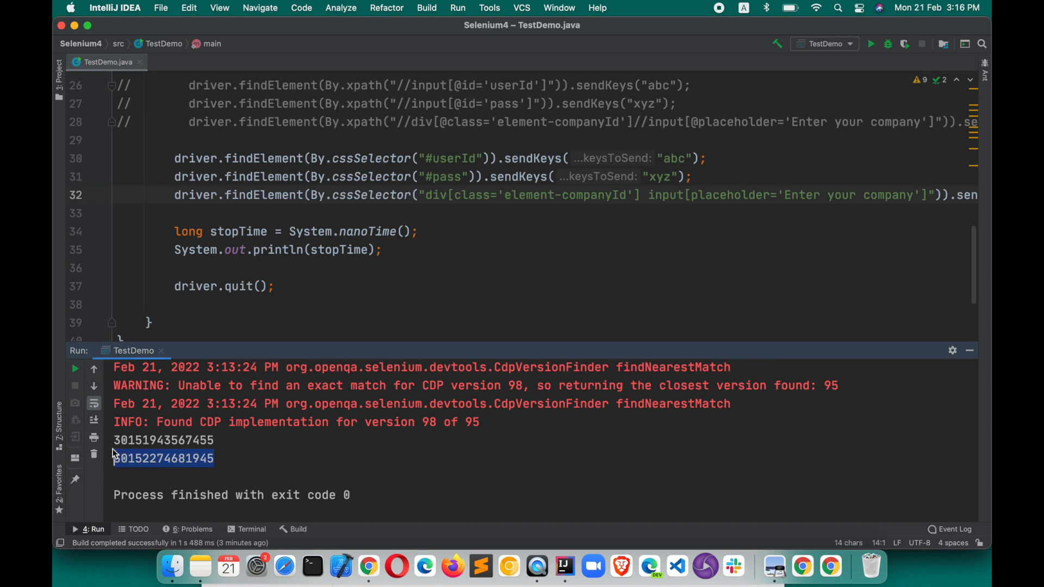
left_click(180, 440)
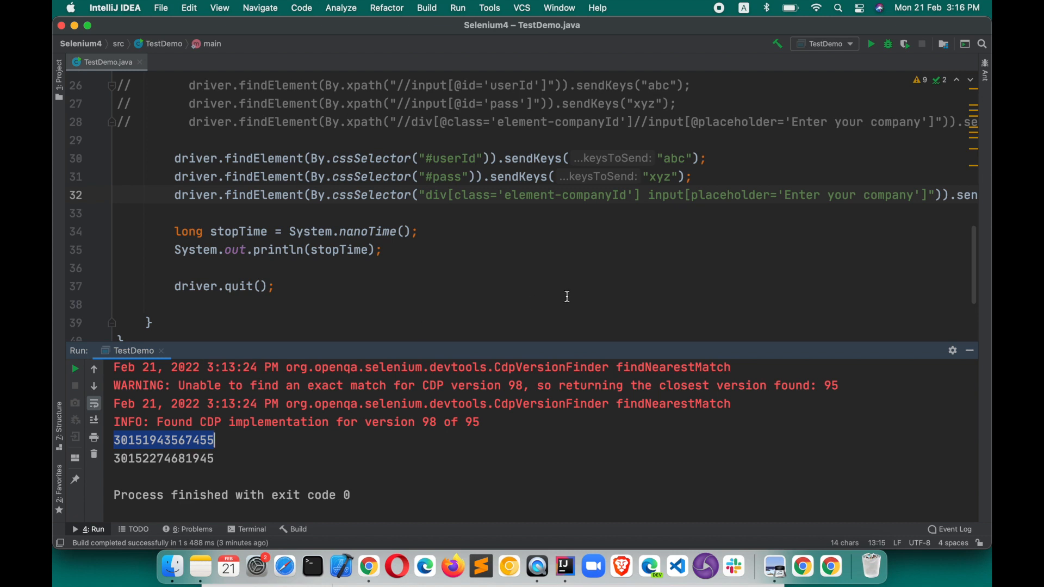
left_click(116, 267)
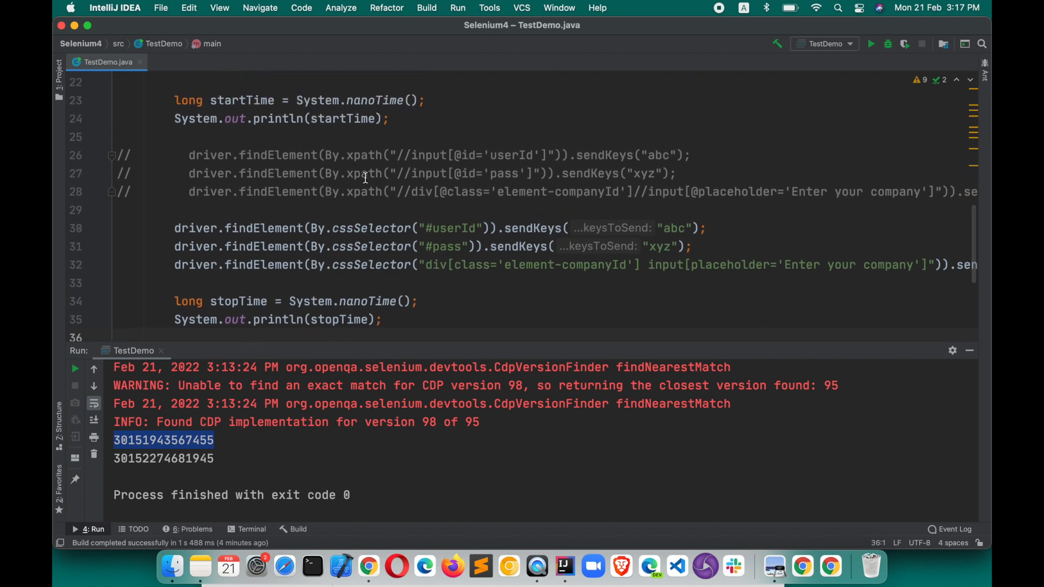
mouse_move(328, 145)
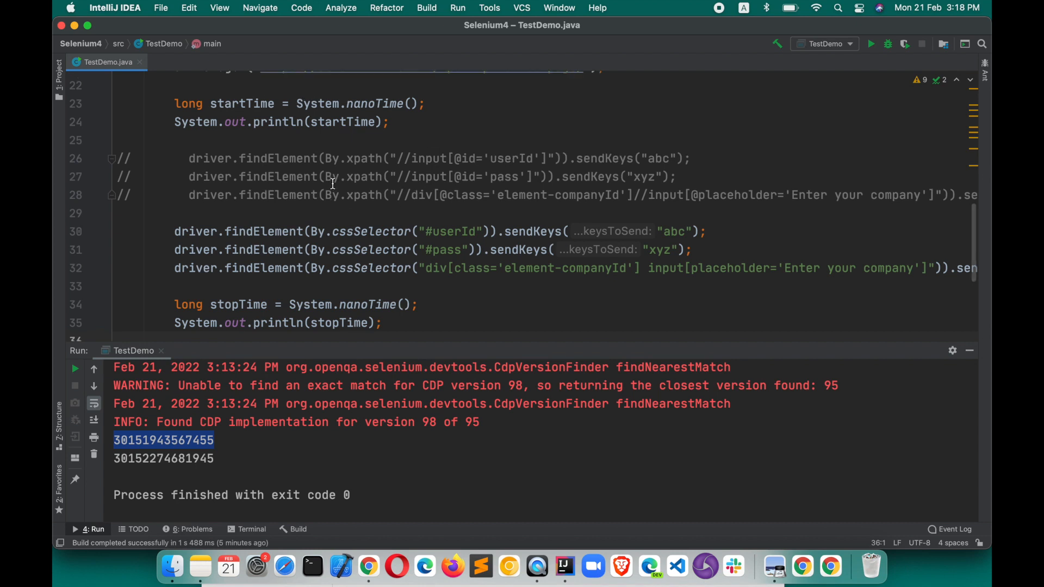
- Scroll up and close the Run tool window so TestDemo.java fills the editor
scroll("up", 3)
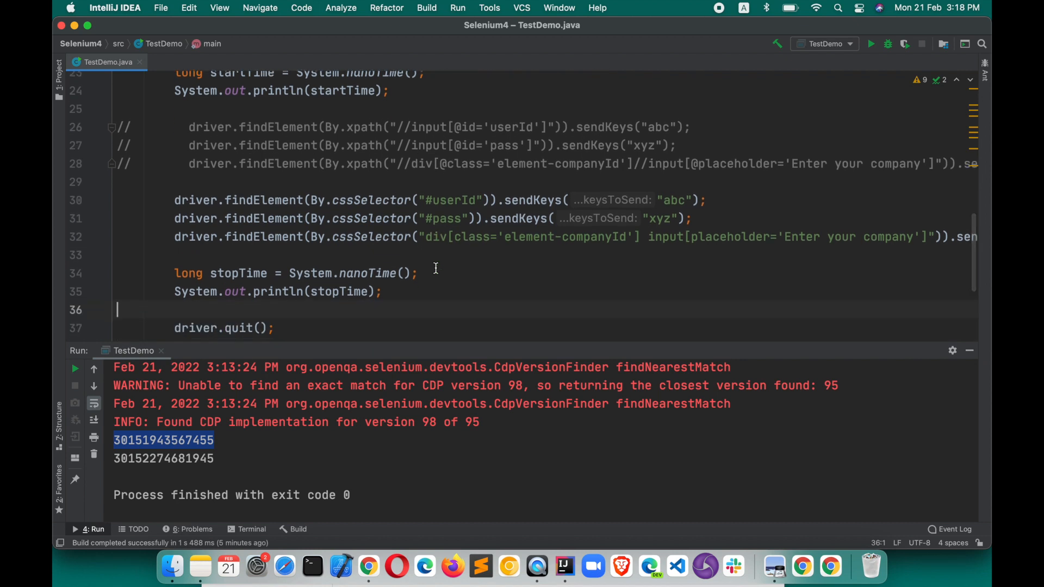
left_click(969, 350)
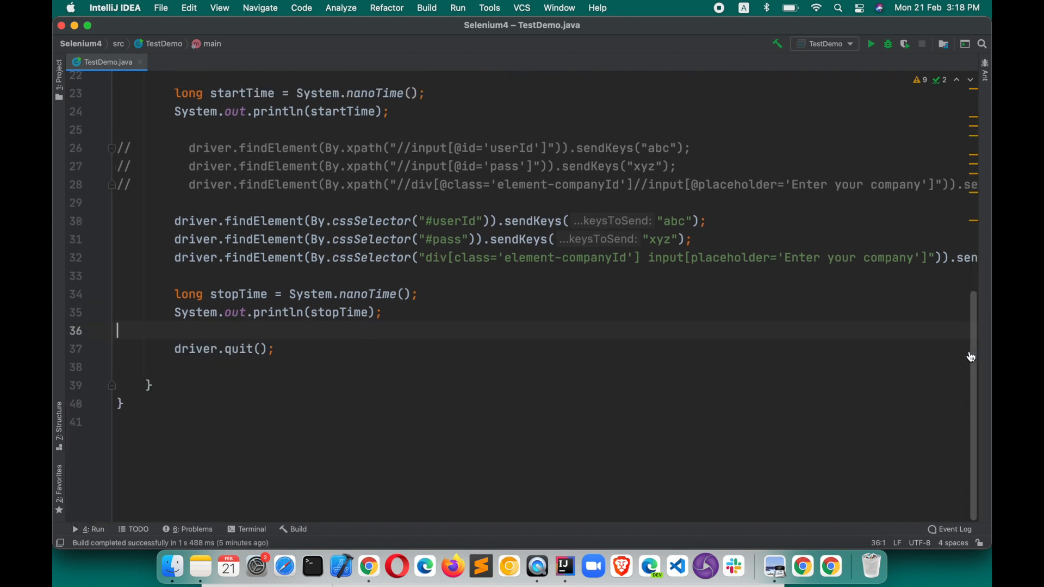